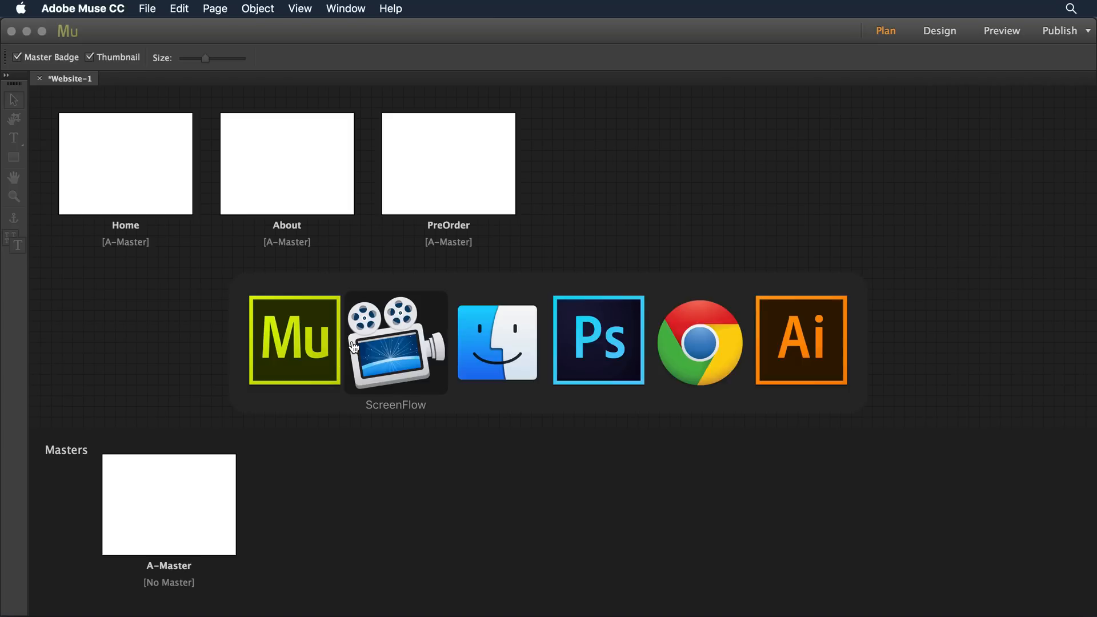
Switch from Muse to Photoshop CC's start screen listing recent files like Pigeon_Specs.psd
{"action": "left_click", "coordinate": [598, 340]}
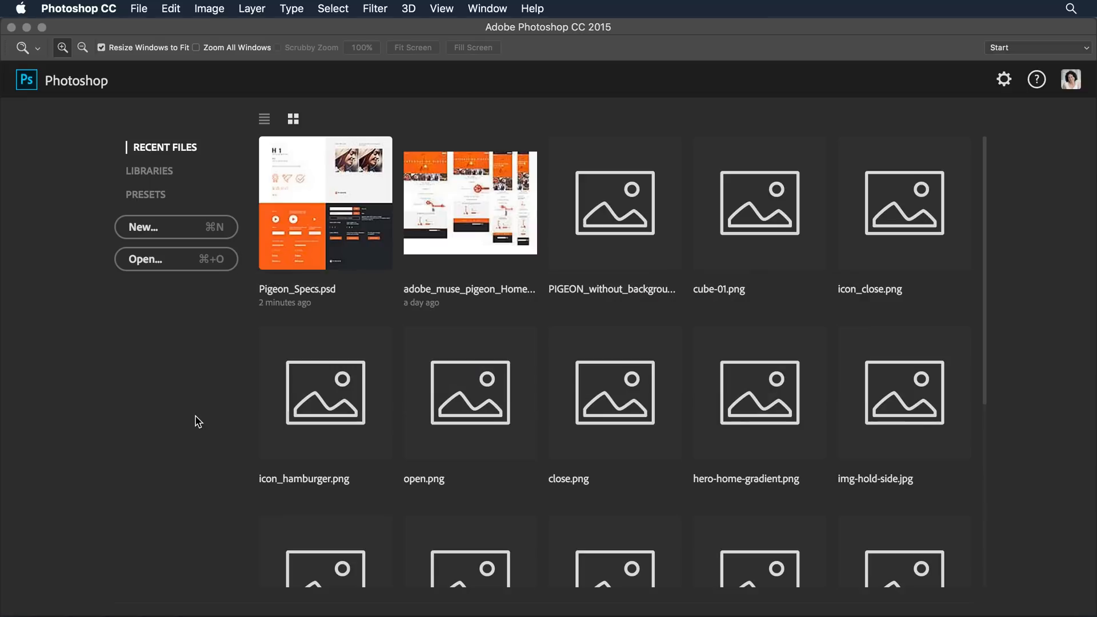
{"action": "mouse_move", "coordinate": [199, 409]}
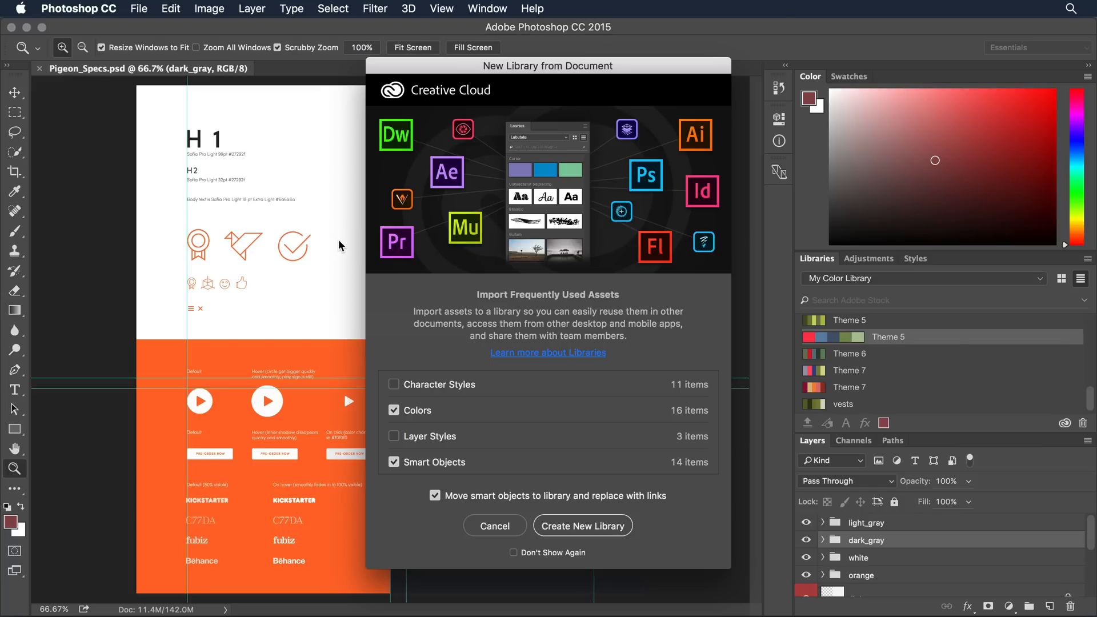
{"action": "mouse_move", "coordinate": [614, 222]}
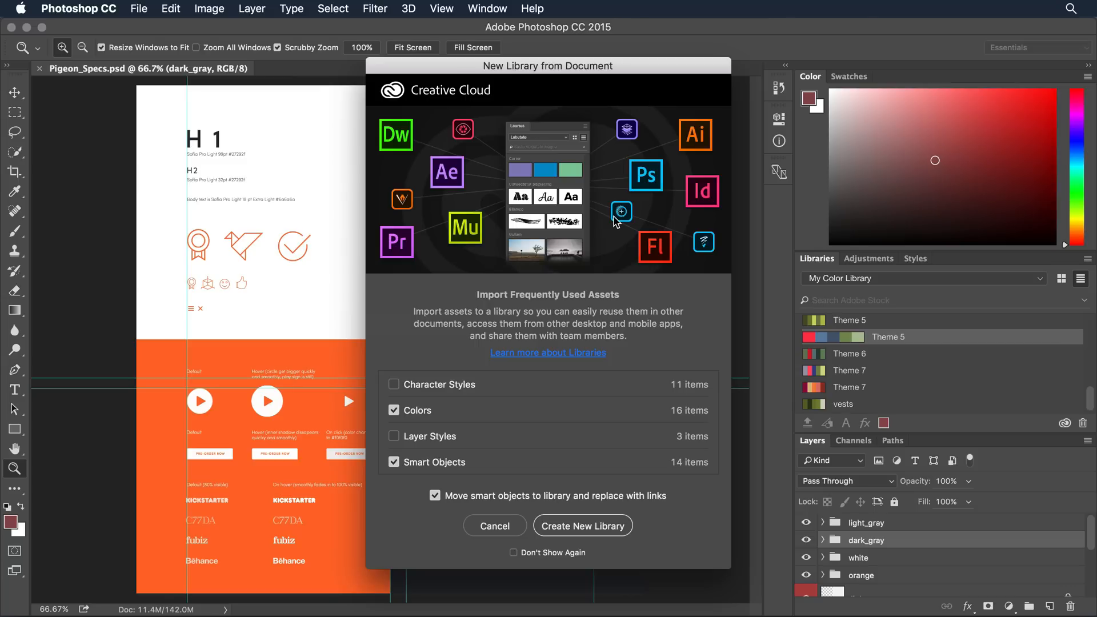
{"action": "mouse_move", "coordinate": [584, 469]}
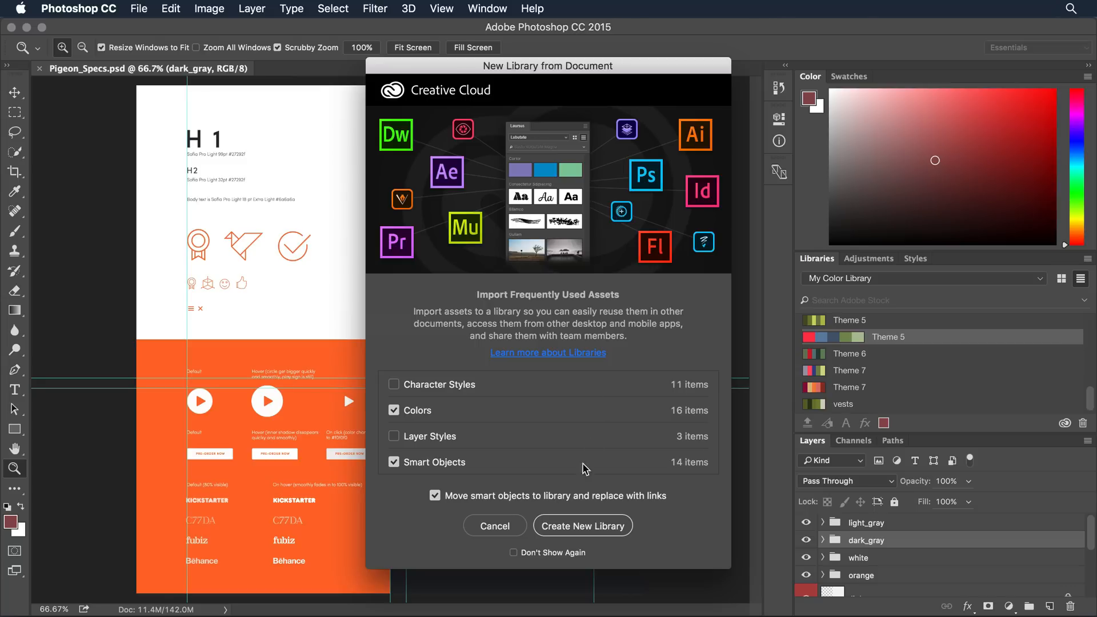
{"action": "mouse_move", "coordinate": [545, 558]}
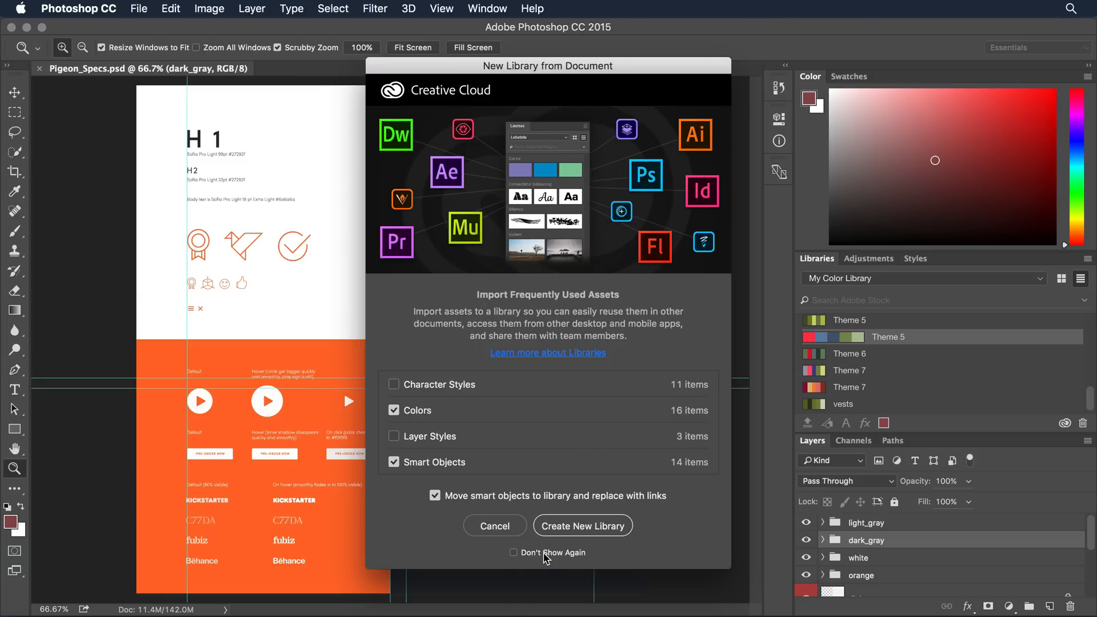
{"action": "mouse_move", "coordinate": [810, 423]}
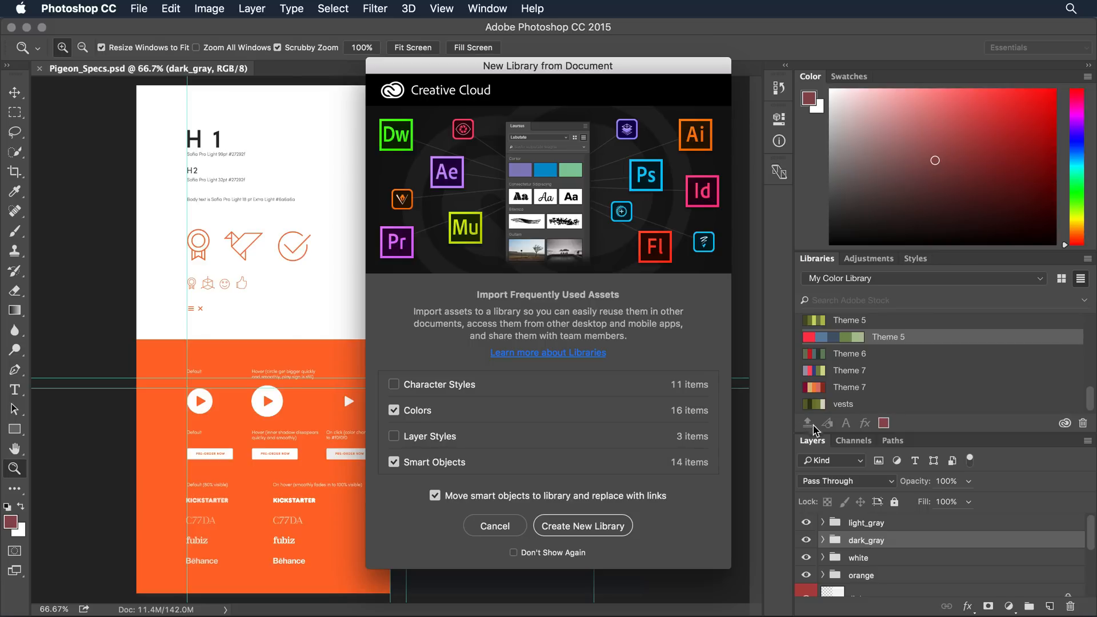
{"action": "mouse_move", "coordinate": [807, 423]}
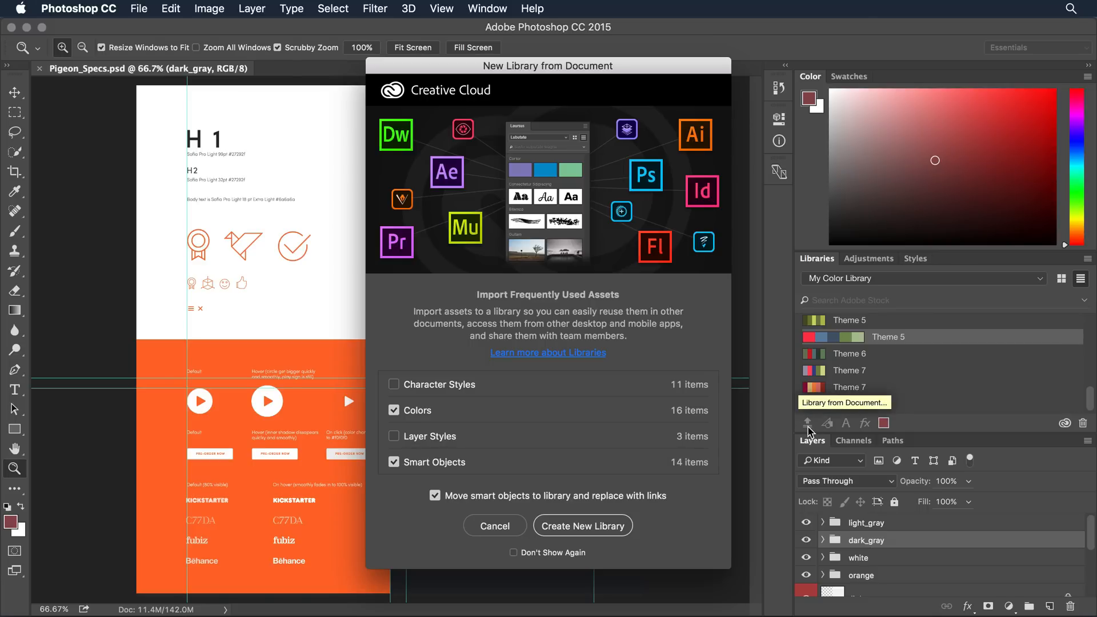
{"action": "mouse_move", "coordinate": [715, 518]}
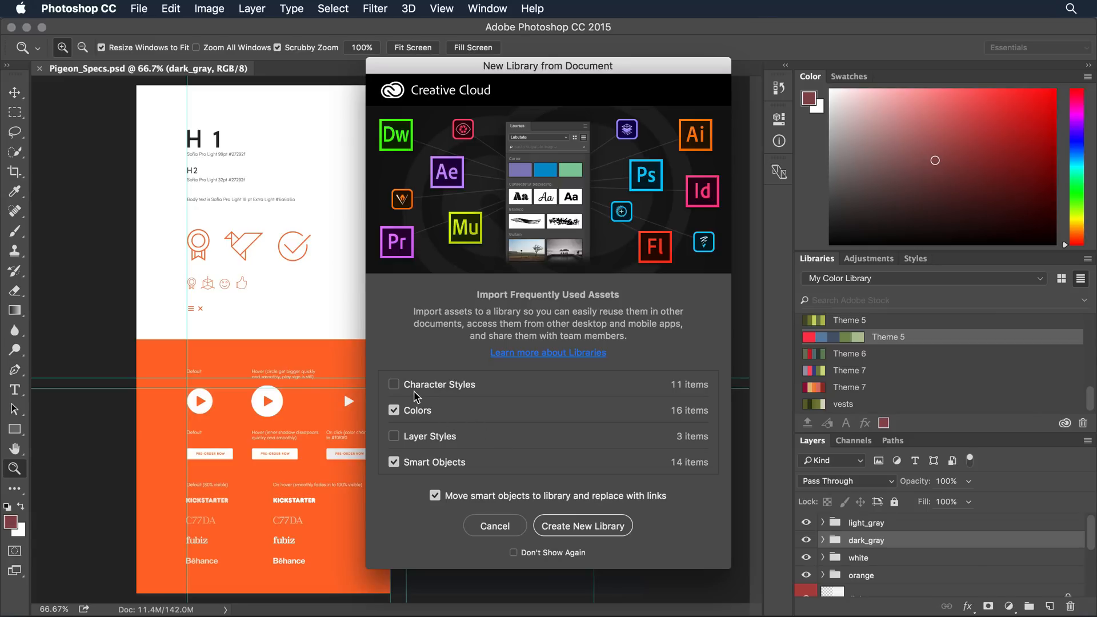
{"action": "mouse_move", "coordinate": [423, 398]}
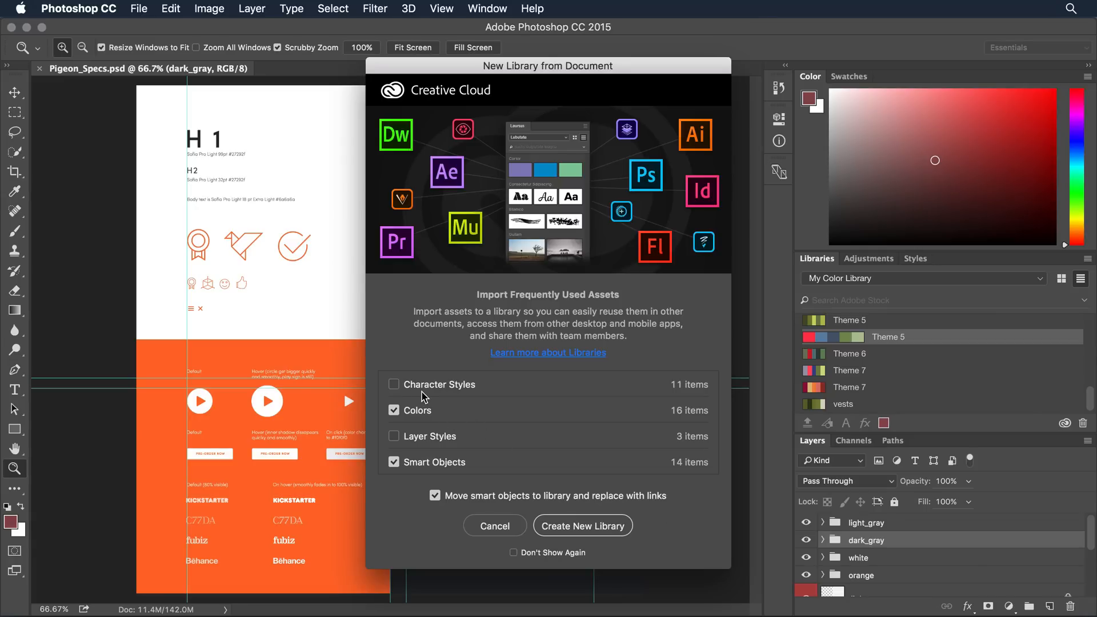
{"action": "mouse_move", "coordinate": [425, 408]}
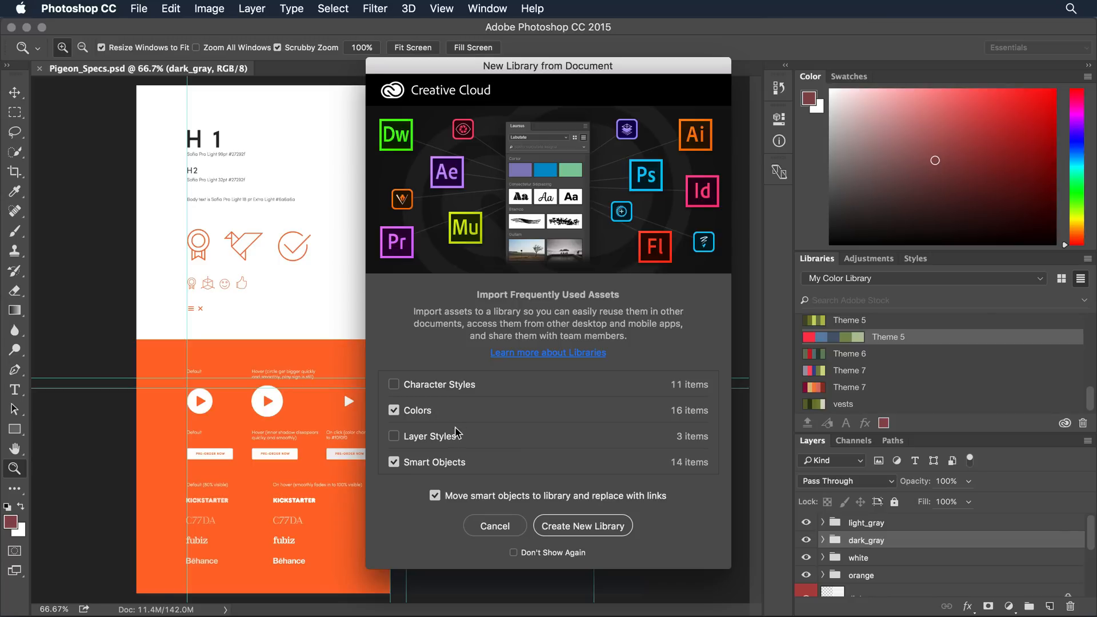
{"action": "mouse_move", "coordinate": [481, 443]}
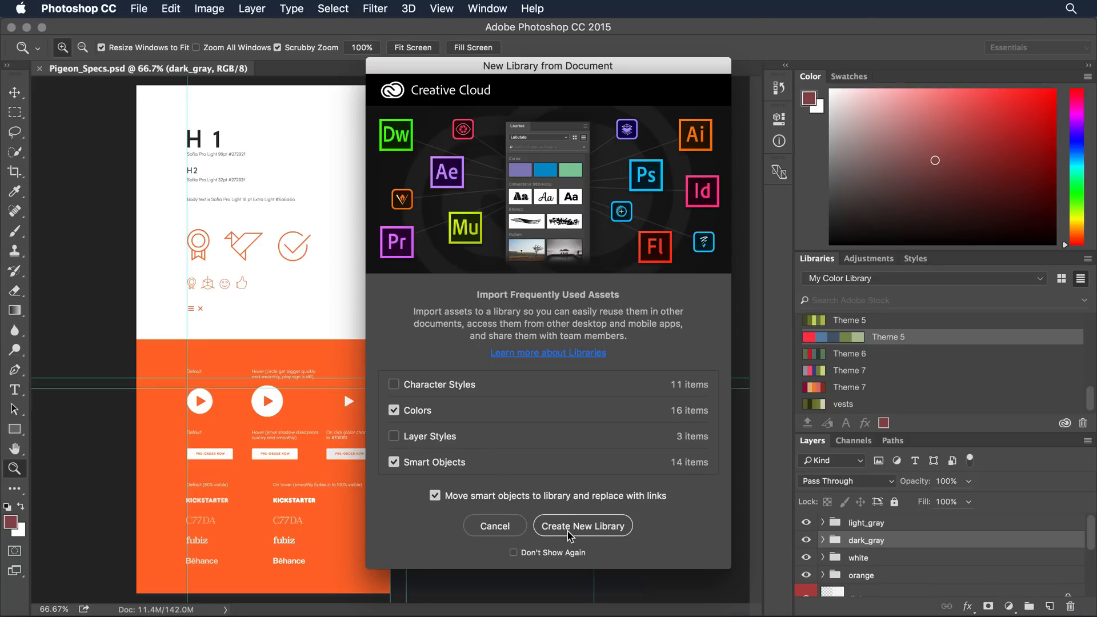
Create the Pigeon_Specs library from the document's colours and graphics, then return to Muse
{"action": "left_click", "coordinate": [582, 526]}
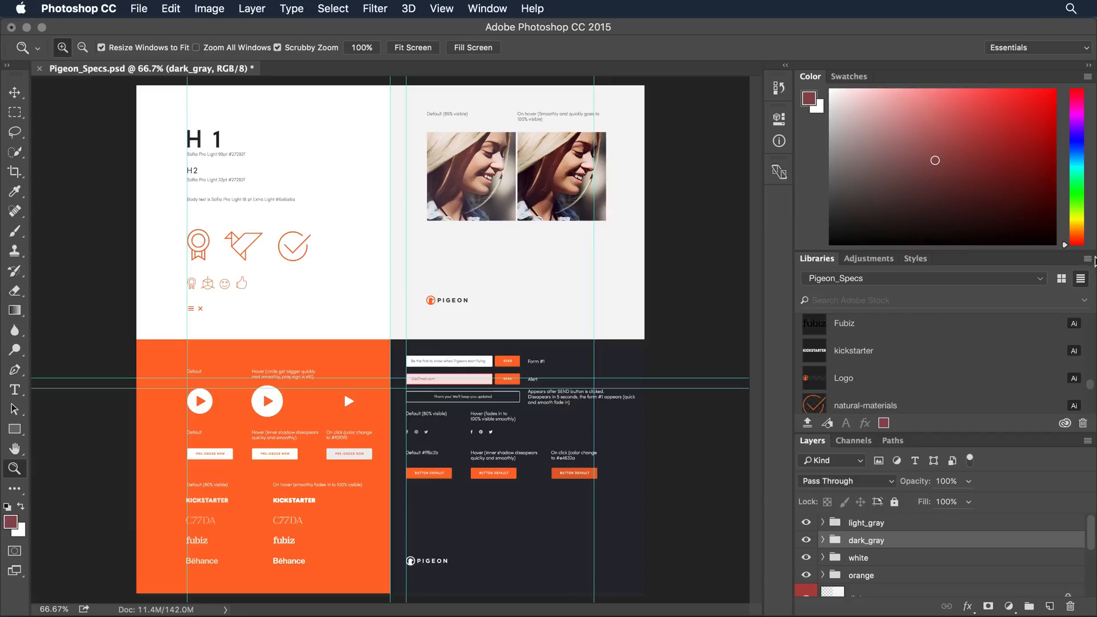
{"action": "left_click", "coordinate": [1086, 277]}
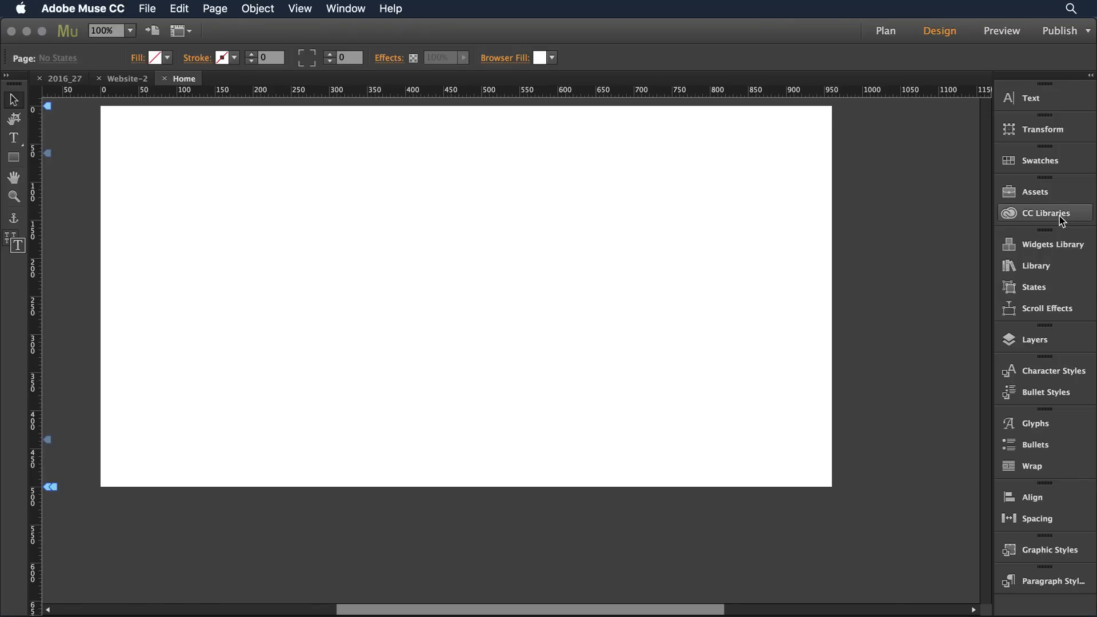
Show the Pigeon_Specs library in Muse's CC Libraries panel, listing colours #6A6A6A and #E4632A
{"action": "left_click", "coordinate": [1046, 212]}
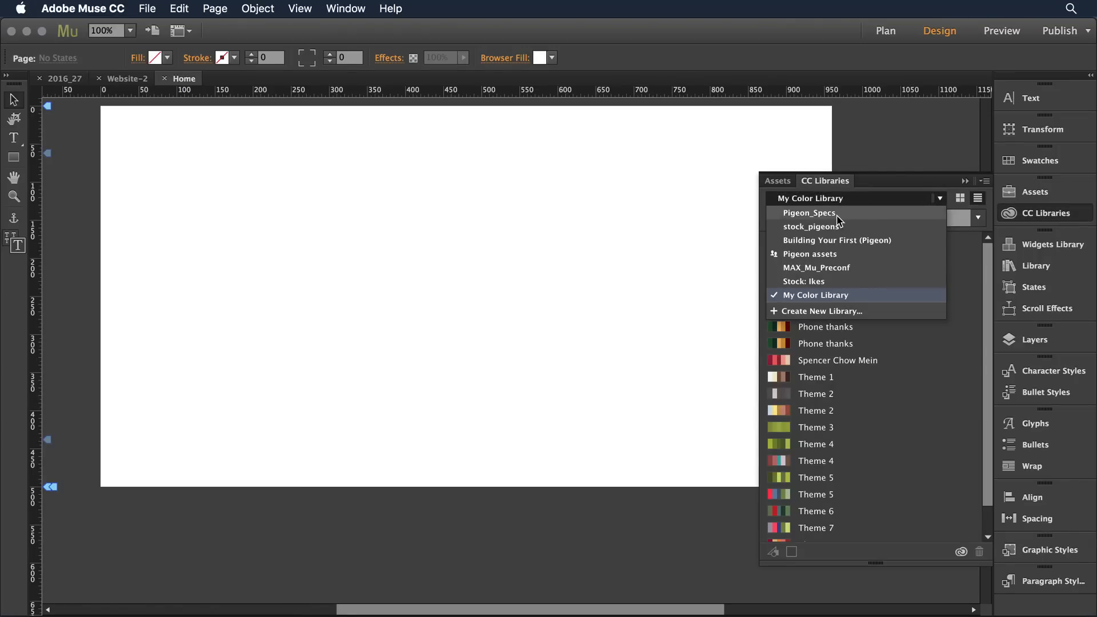
{"action": "left_click", "coordinate": [809, 213]}
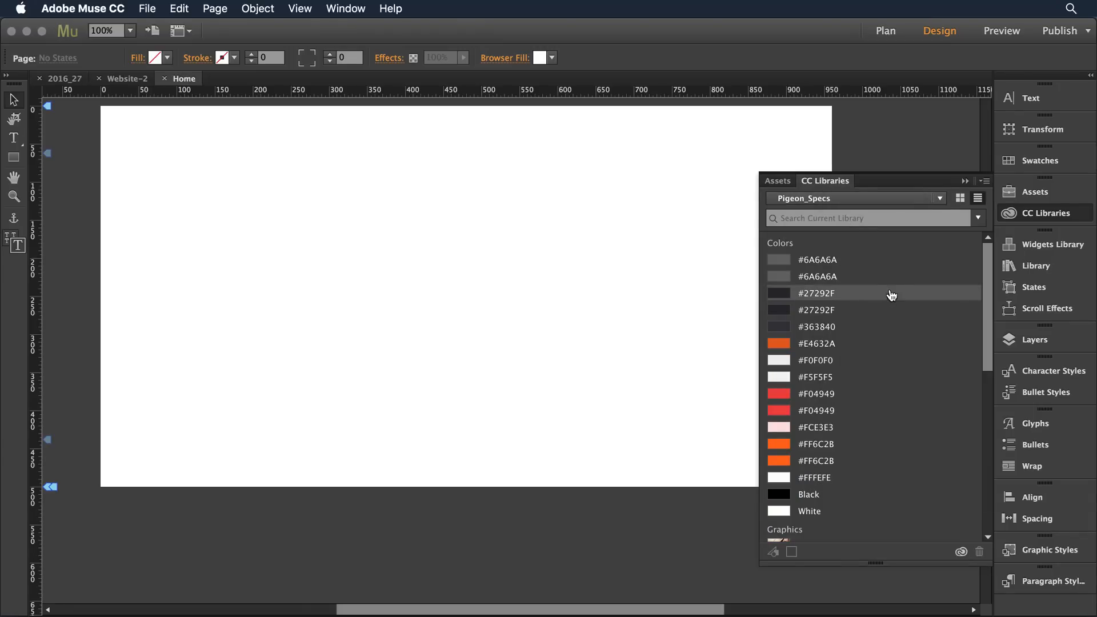
{"action": "mouse_move", "coordinate": [912, 500]}
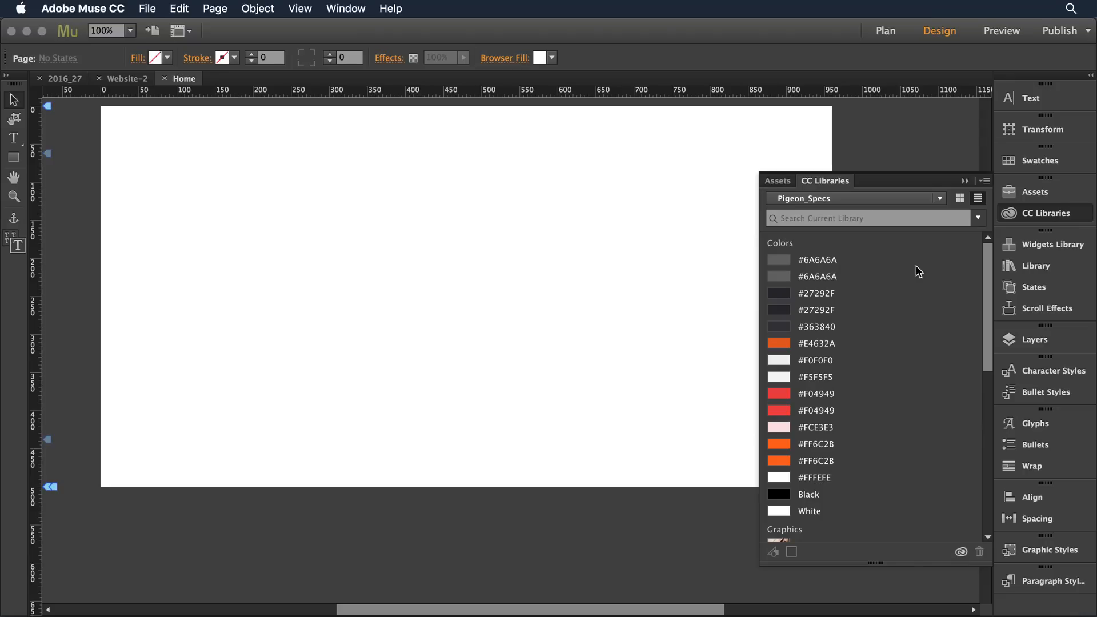
{"action": "mouse_move", "coordinate": [912, 273]}
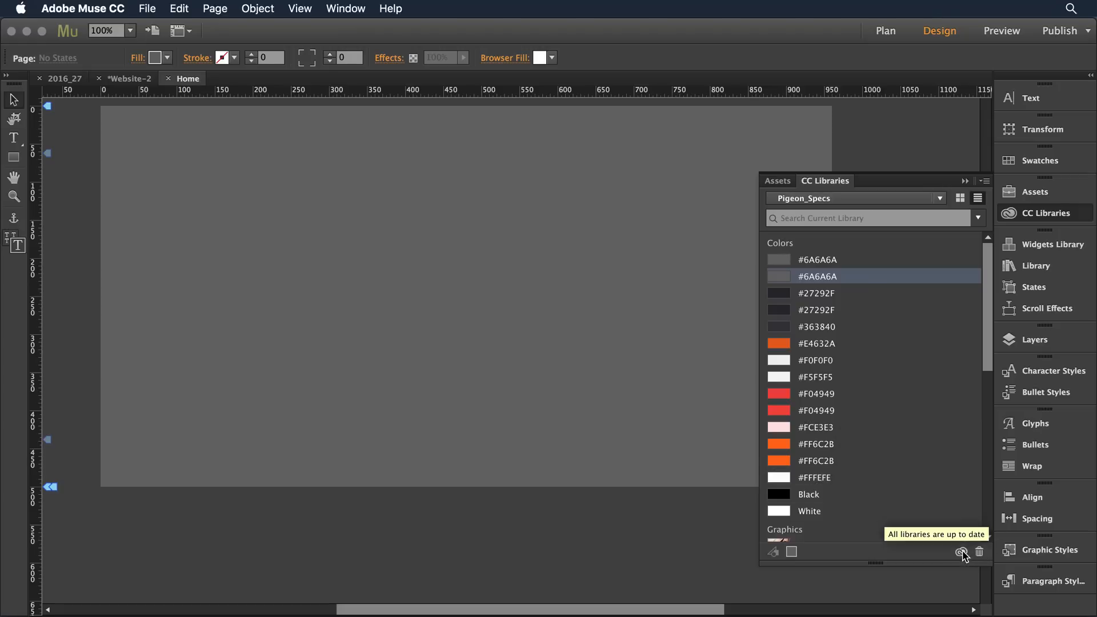
{"action": "mouse_move", "coordinate": [798, 465]}
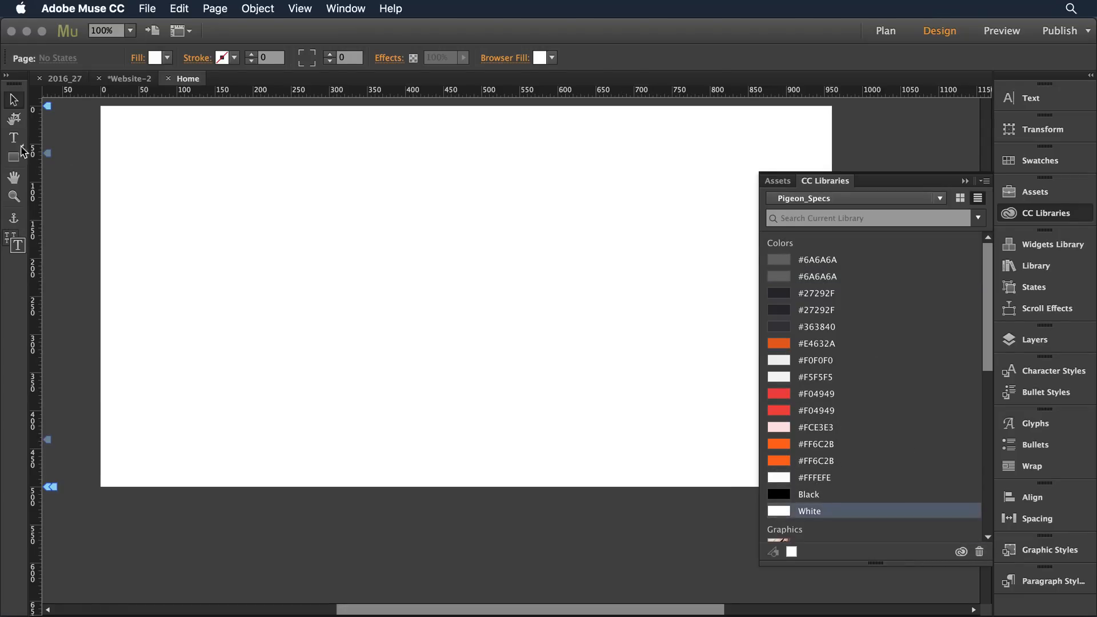
Draw a square, fill it with library orange #E4632A, and move it to the top-left
{"action": "left_click", "coordinate": [13, 157]}
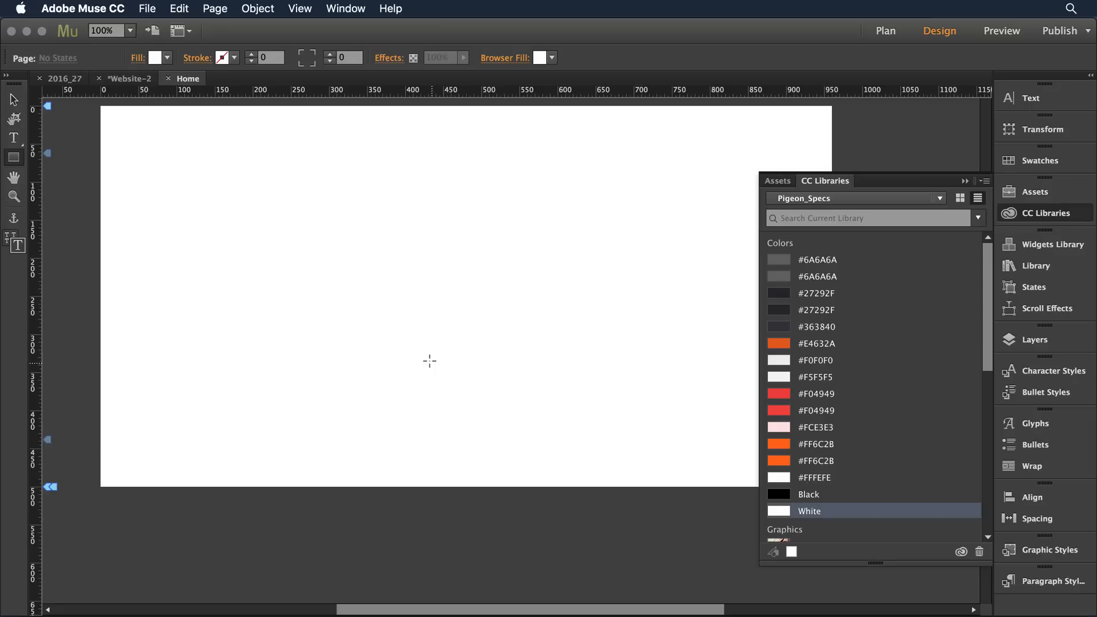
{"action": "left_click_drag", "start_coordinate": [430, 362], "coordinate": [535, 459]}
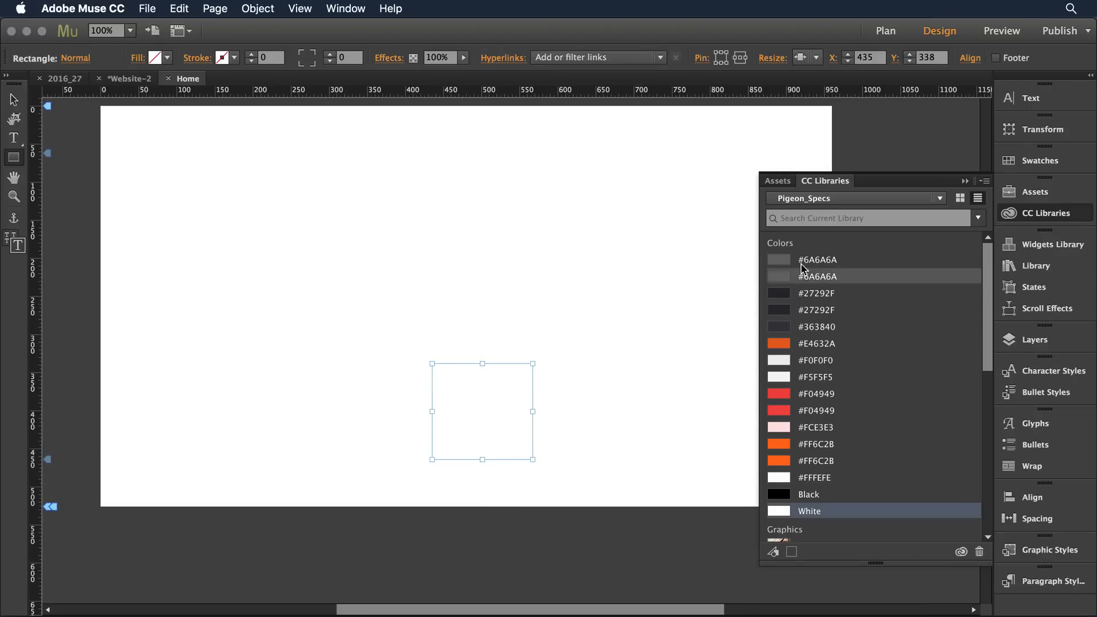
{"action": "left_click", "coordinate": [817, 259]}
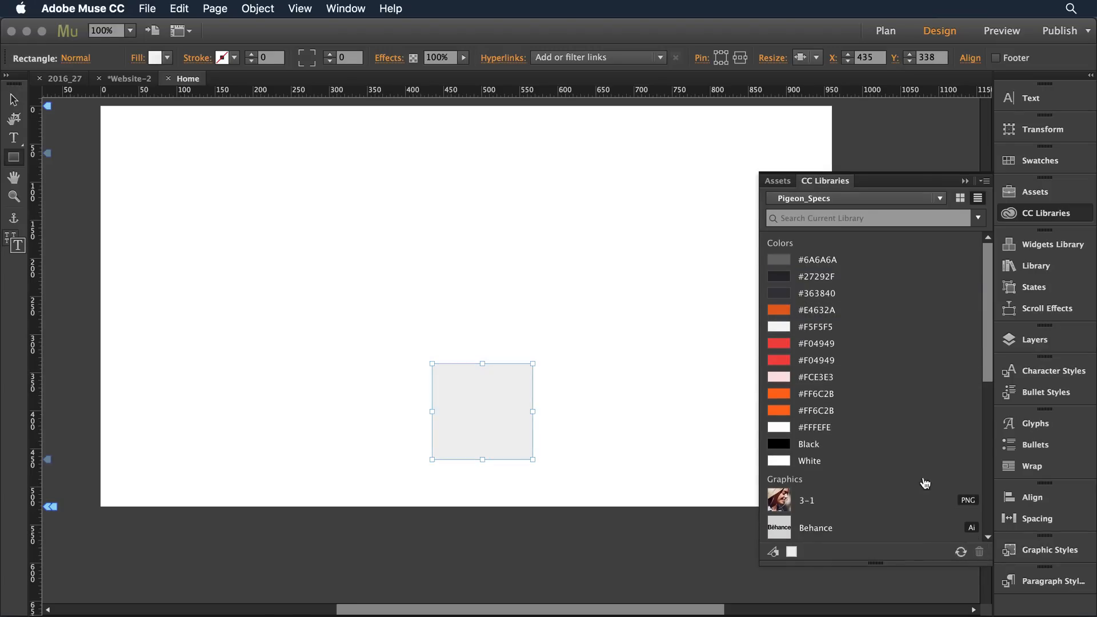
{"action": "left_click", "coordinate": [815, 360]}
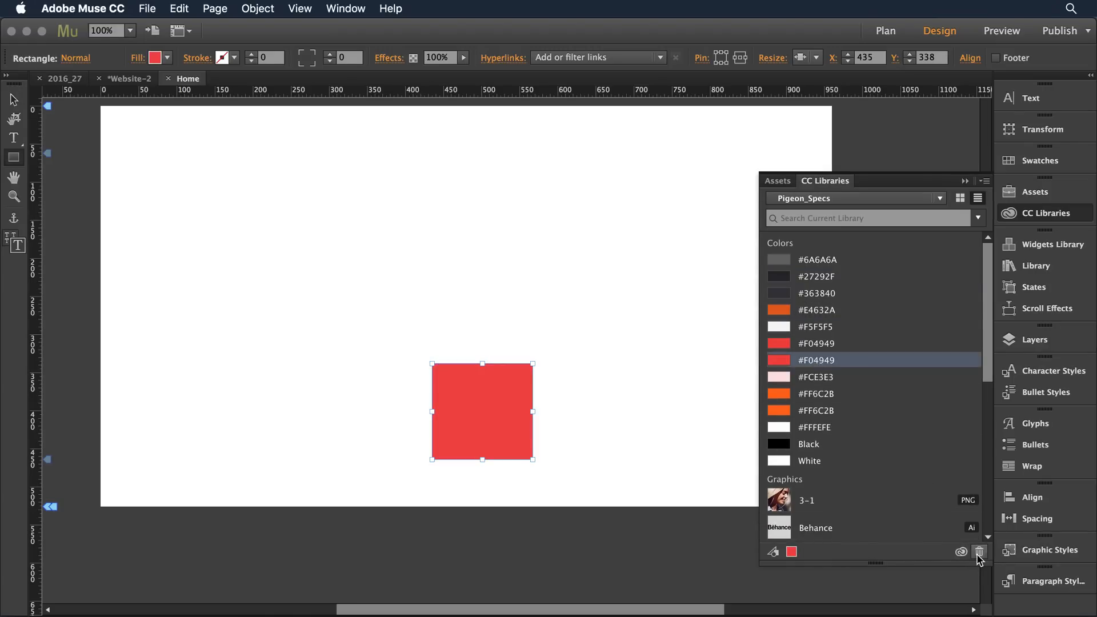
{"action": "scroll", "scroll_direction": "down", "scroll_amount": 3}
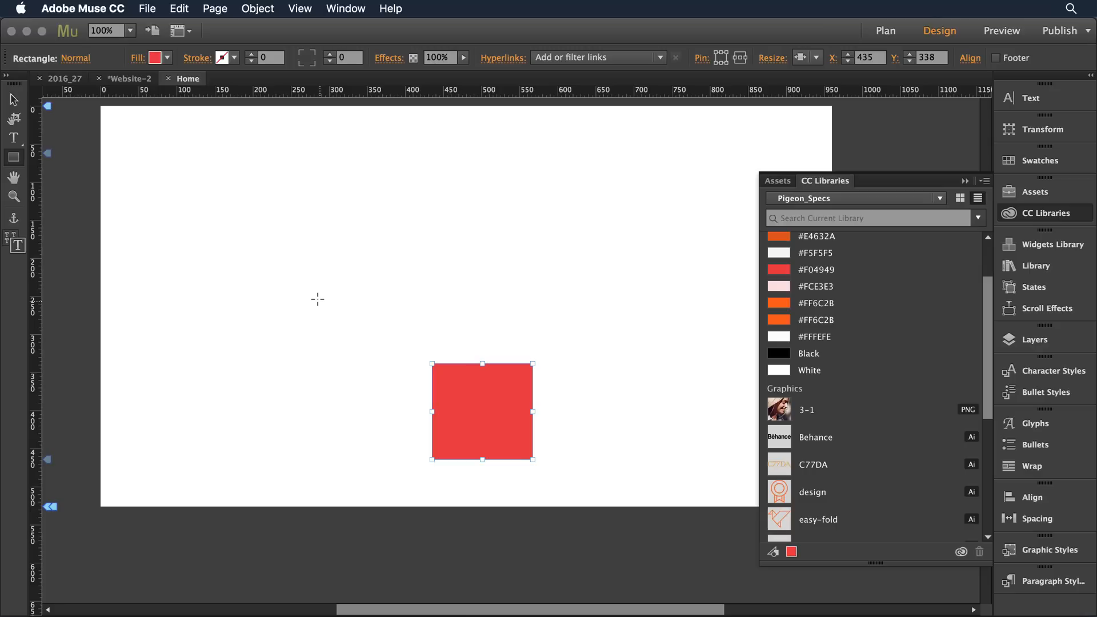
{"action": "mouse_move", "coordinate": [814, 236]}
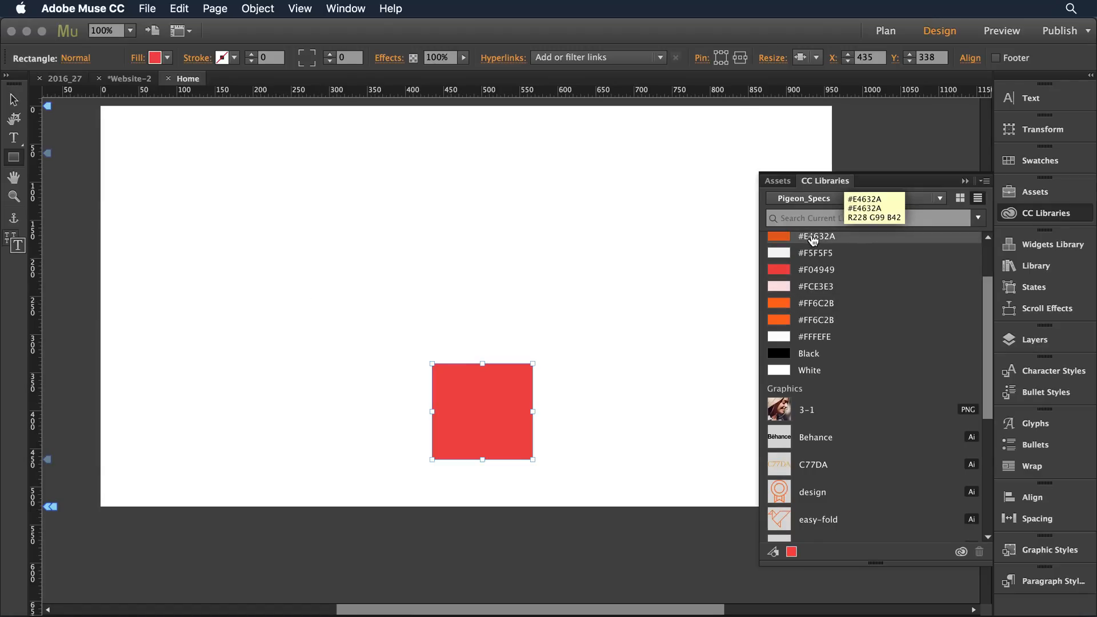
{"action": "left_click", "coordinate": [815, 236]}
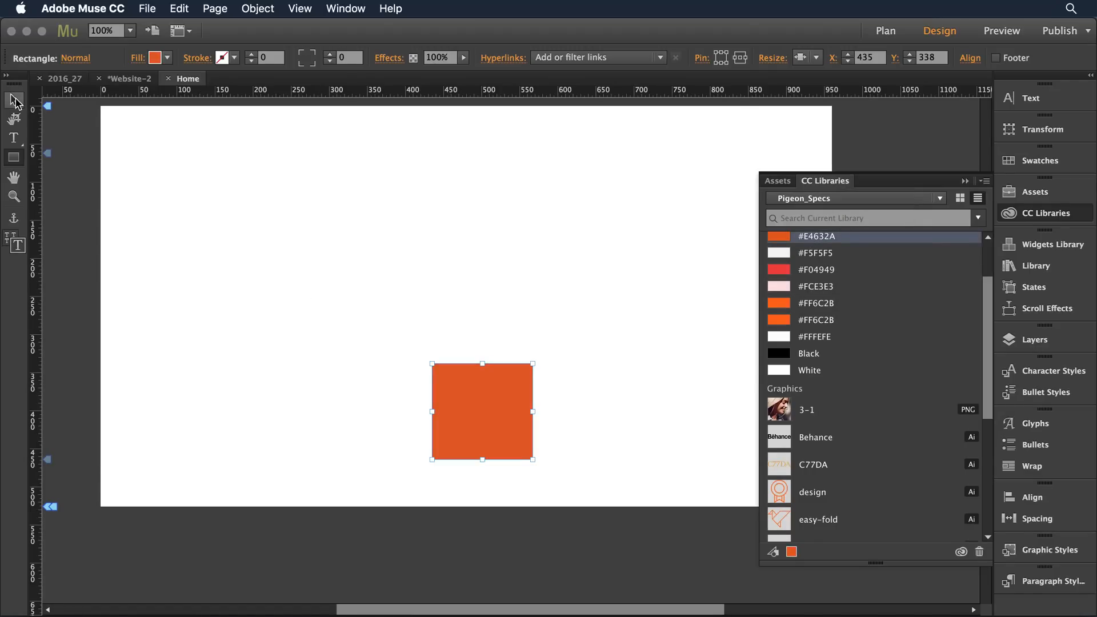
{"action": "left_click_drag", "start_coordinate": [481, 411], "coordinate": [184, 180]}
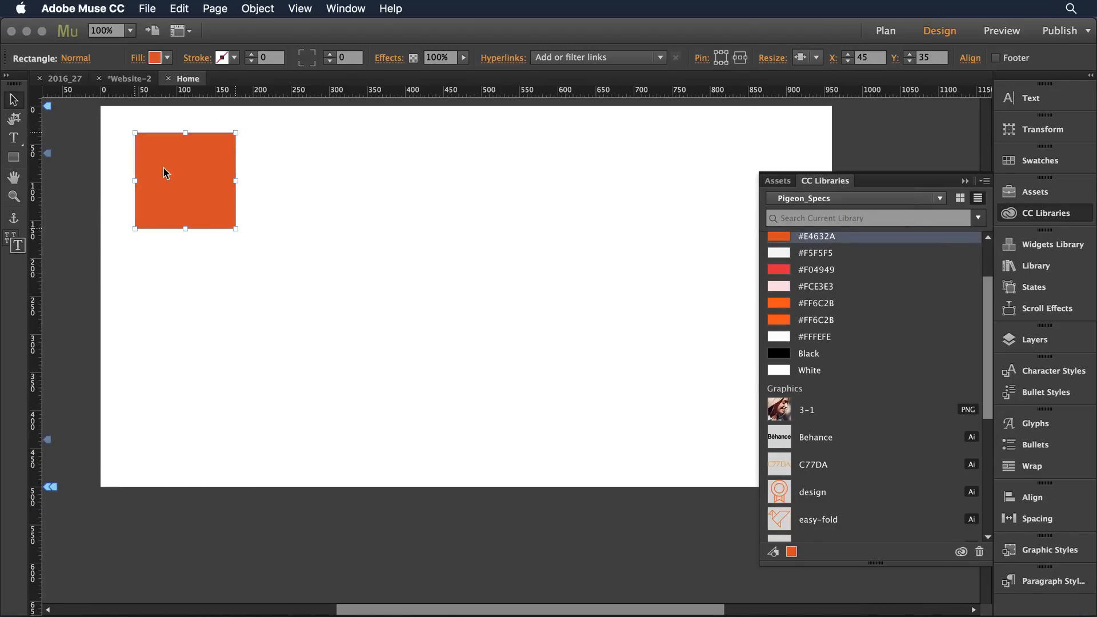
{"action": "scroll", "scroll_direction": "down", "scroll_amount": 3}
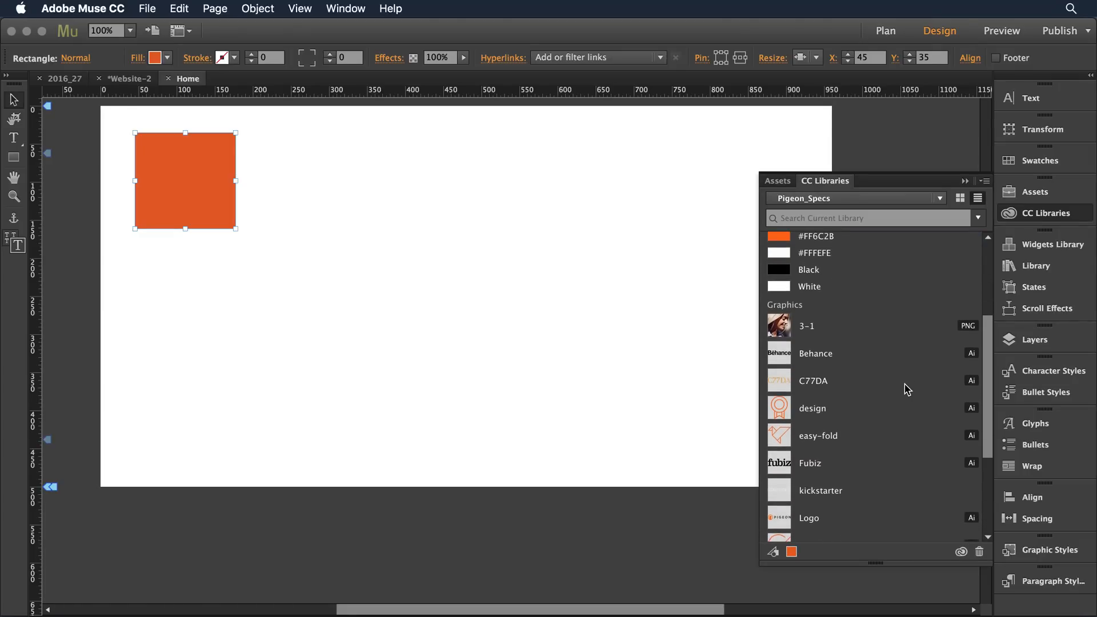
{"action": "scroll", "scroll_direction": "down", "scroll_amount": 3}
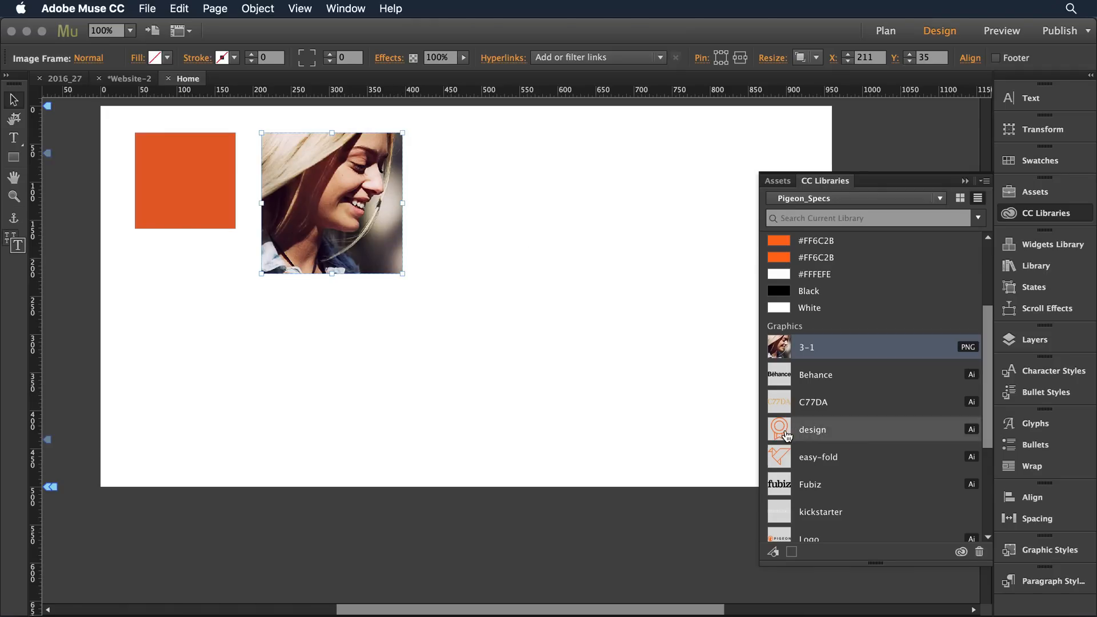
{"action": "mouse_move", "coordinate": [813, 429]}
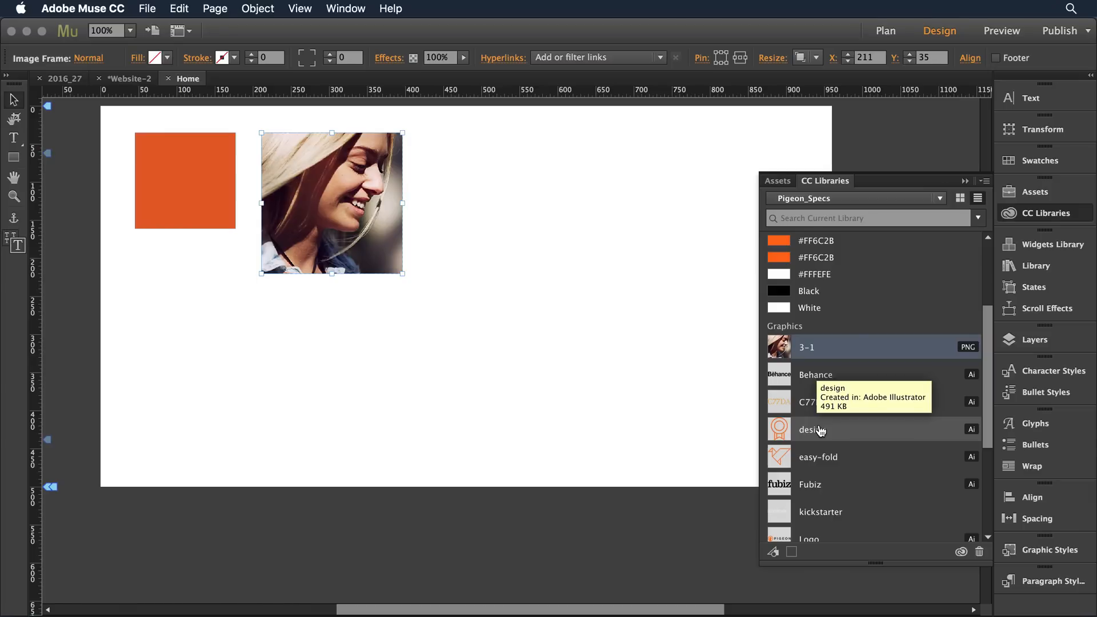
Place the 'design' badge graphic linked beside the photo and bring up its options again
{"action": "right_click", "coordinate": [811, 430]}
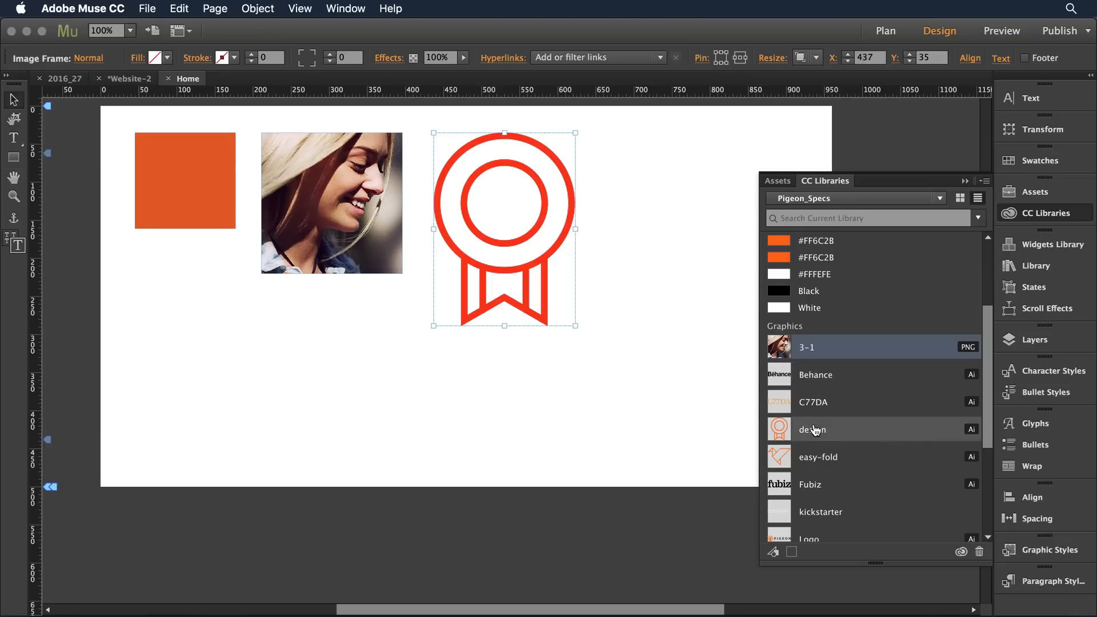
{"action": "mouse_move", "coordinate": [812, 430]}
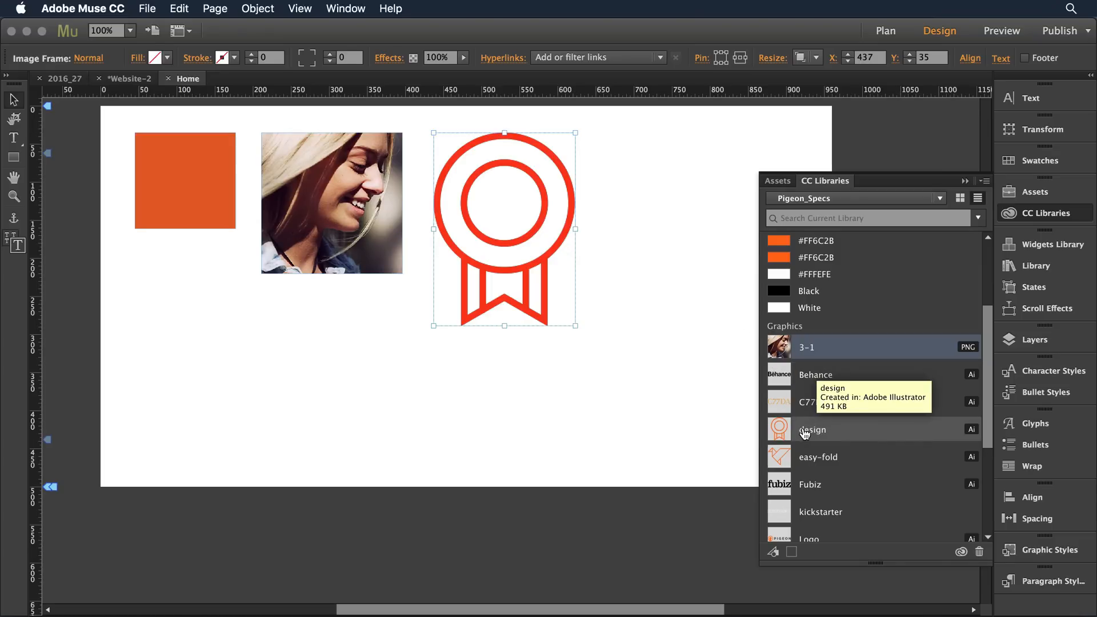
{"action": "right_click", "coordinate": [813, 429]}
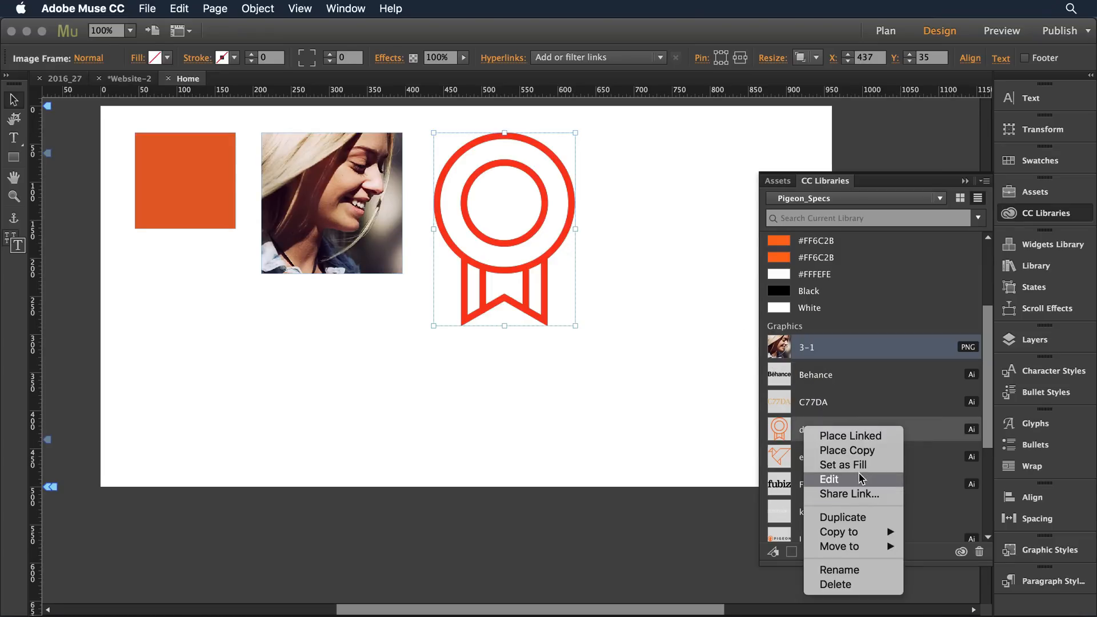
Open the design badge in Illustrator, zoom in, and select only its inner circle
{"action": "left_click", "coordinate": [828, 480]}
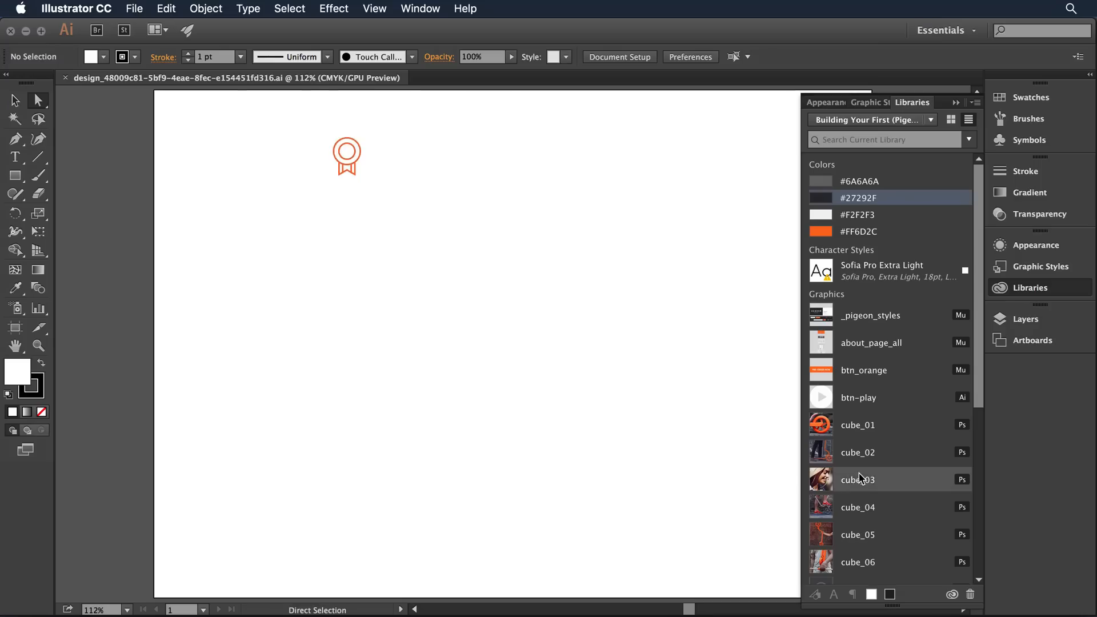
{"action": "mouse_move", "coordinate": [858, 479]}
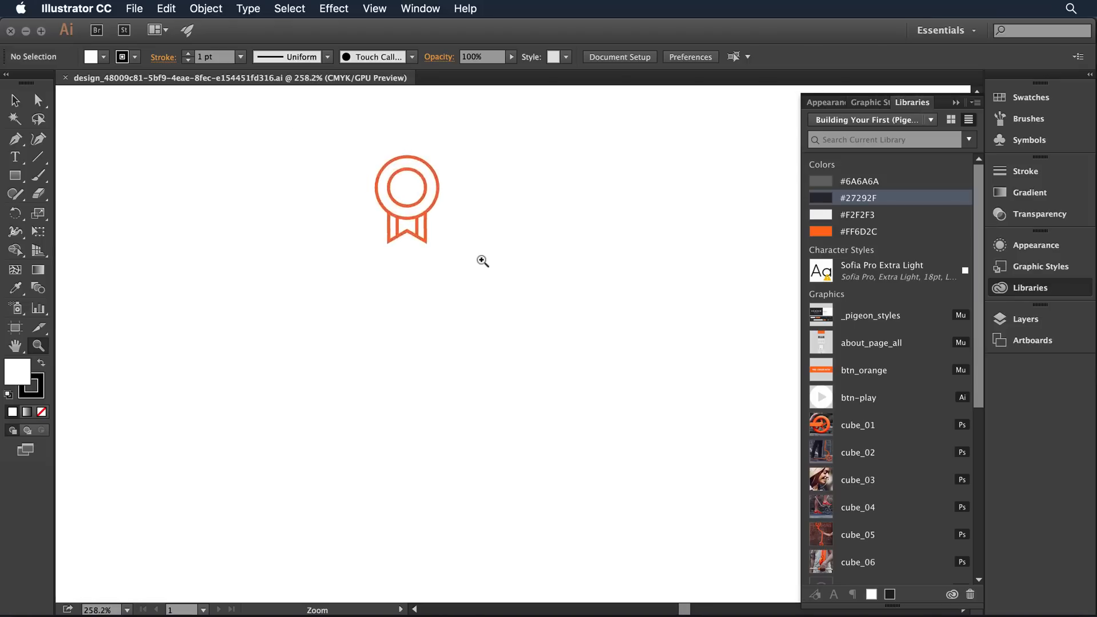
{"action": "left_click", "coordinate": [482, 261]}
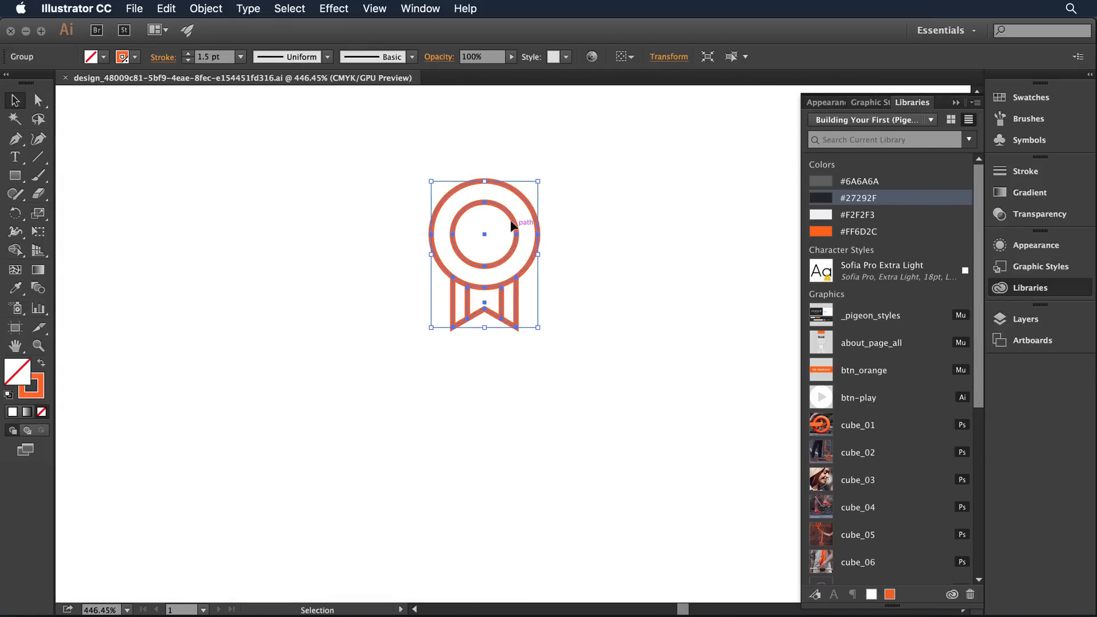
{"action": "left_click", "coordinate": [38, 100]}
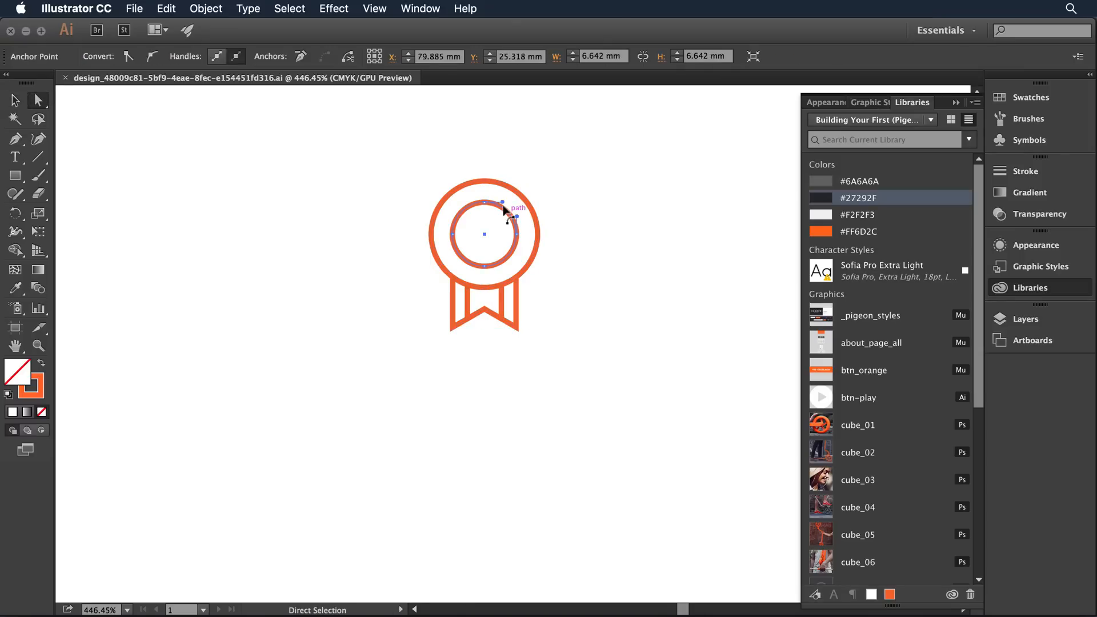
{"action": "left_click", "coordinate": [860, 180]}
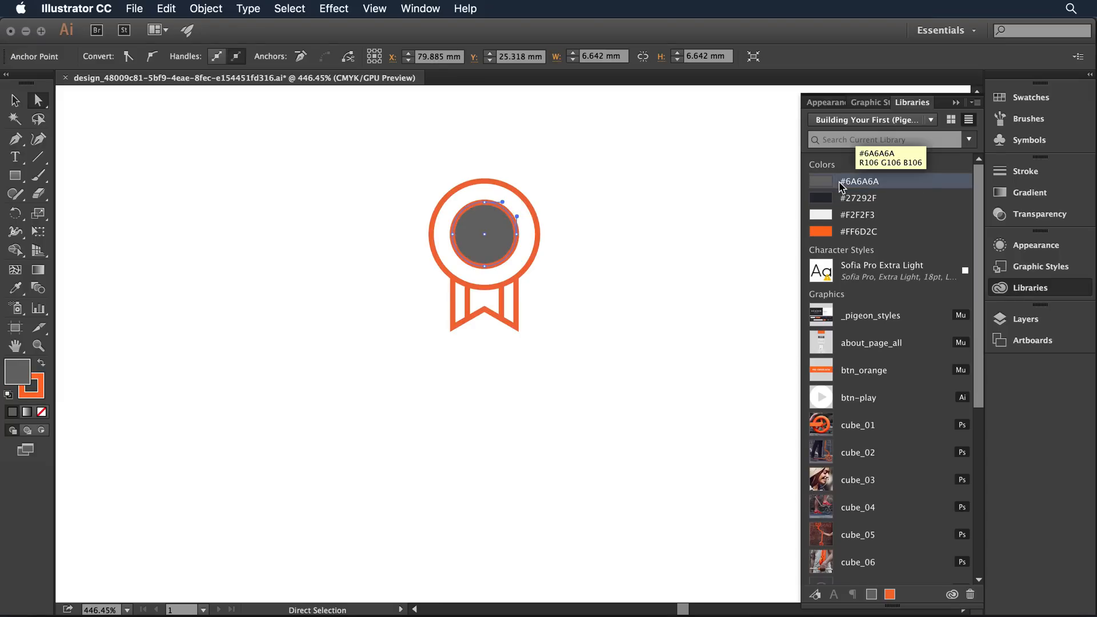
{"action": "mouse_move", "coordinate": [127, 9]}
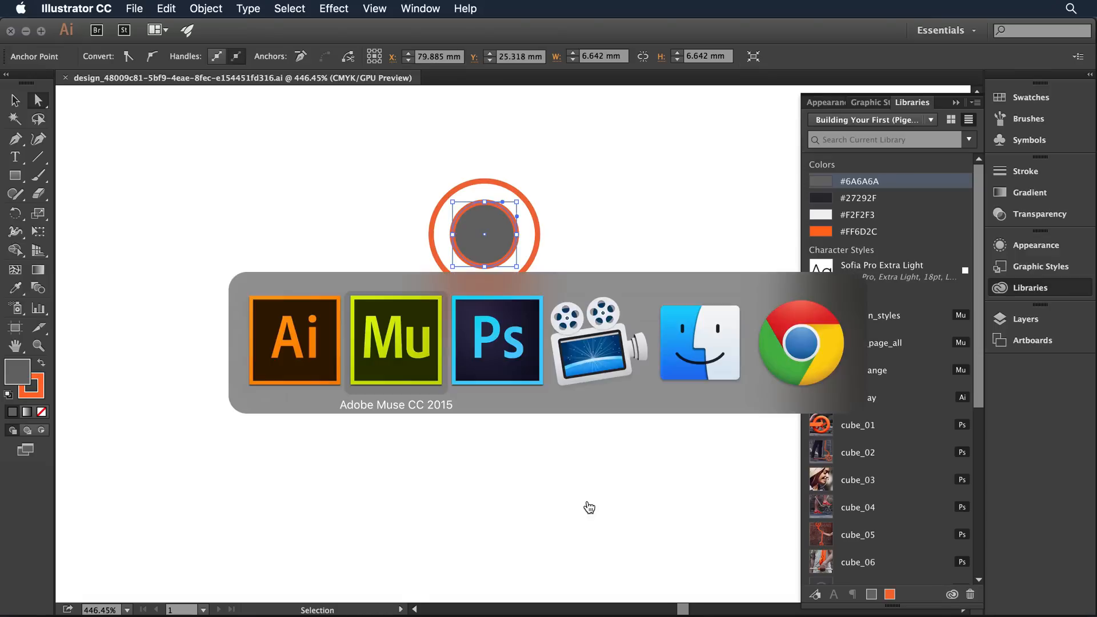
{"action": "left_click", "coordinate": [395, 342]}
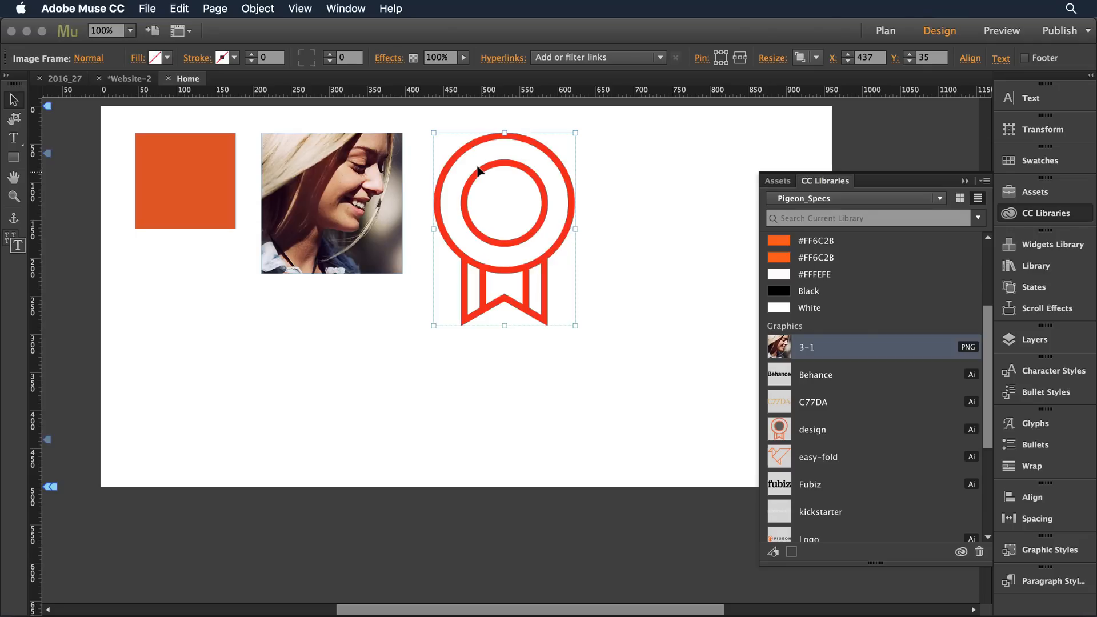
{"action": "mouse_move", "coordinate": [533, 125]}
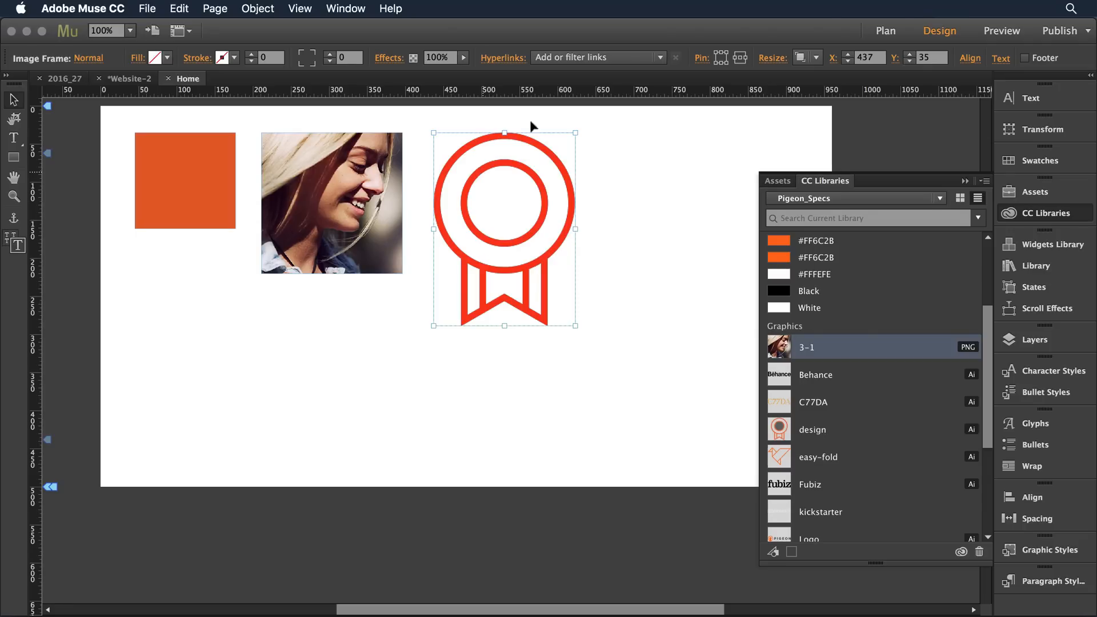
Update the modified design.ai asset from the Assets panel to show the grey circle
{"action": "left_click", "coordinate": [776, 180]}
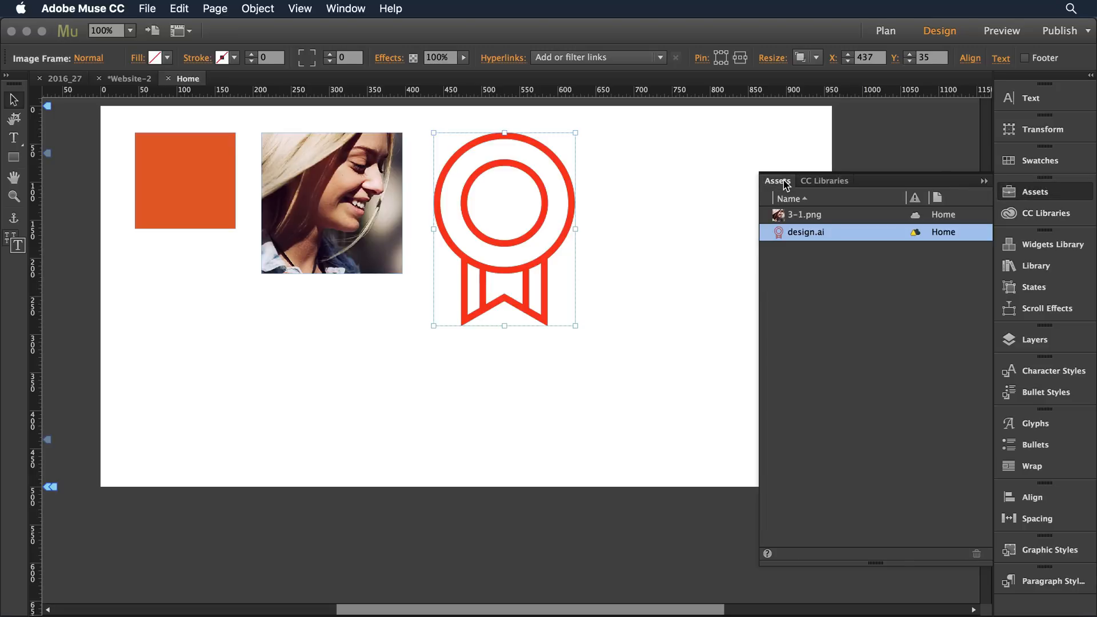
{"action": "mouse_move", "coordinate": [788, 226]}
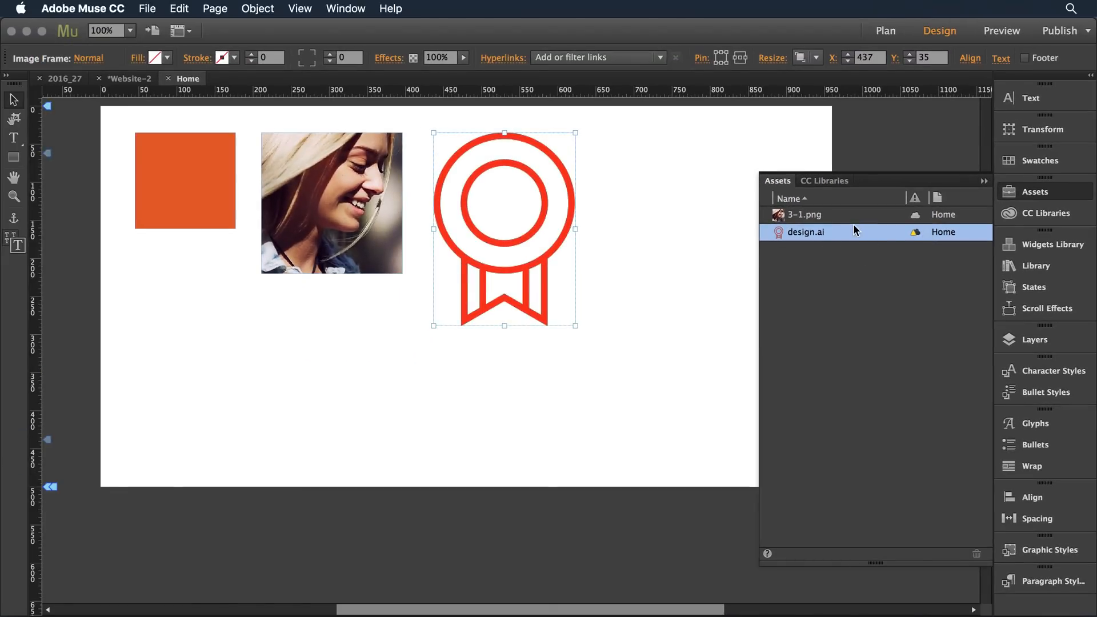
{"action": "right_click", "coordinate": [805, 232]}
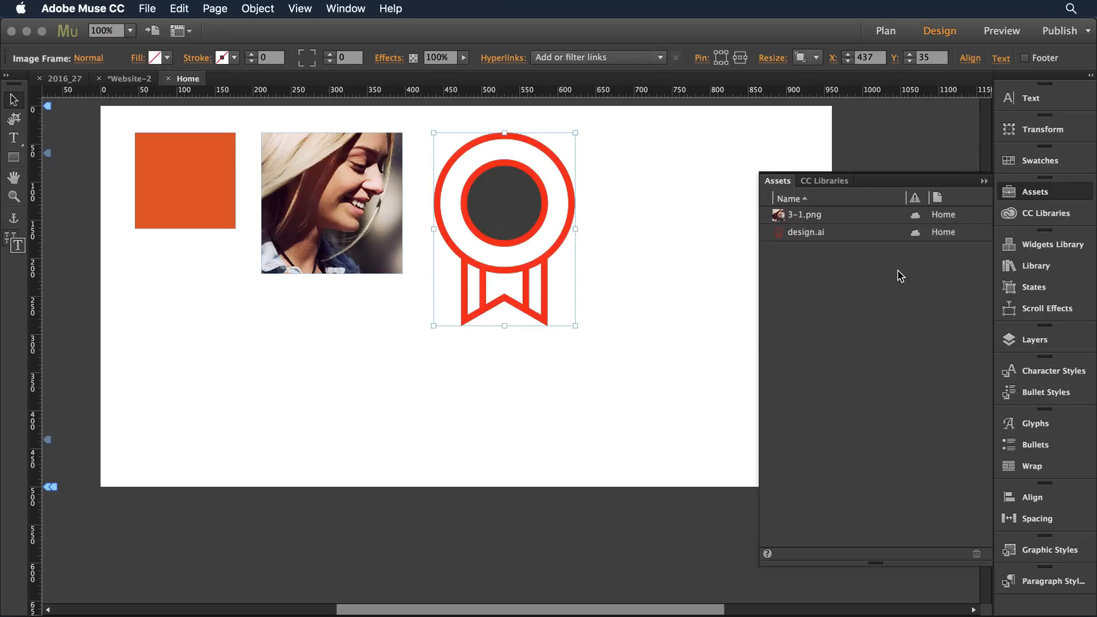
{"action": "mouse_move", "coordinate": [664, 312]}
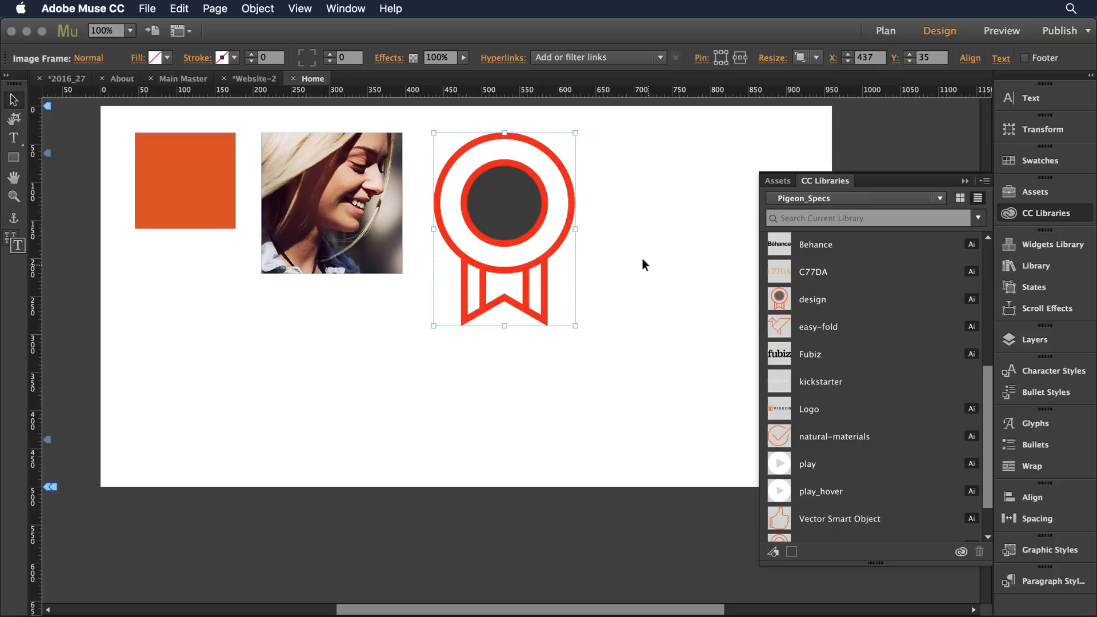
{"action": "mouse_move", "coordinate": [104, 124]}
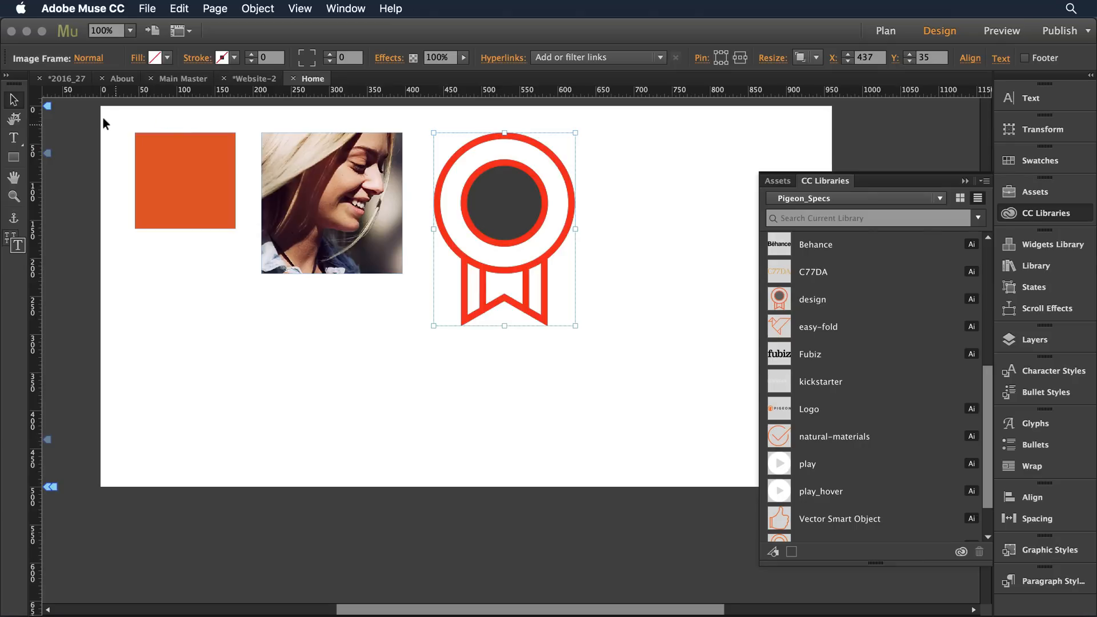
Show the Main Master page with the Pigeon header menu expanded to Home, About, Pre-order Now
{"action": "left_click", "coordinate": [885, 30]}
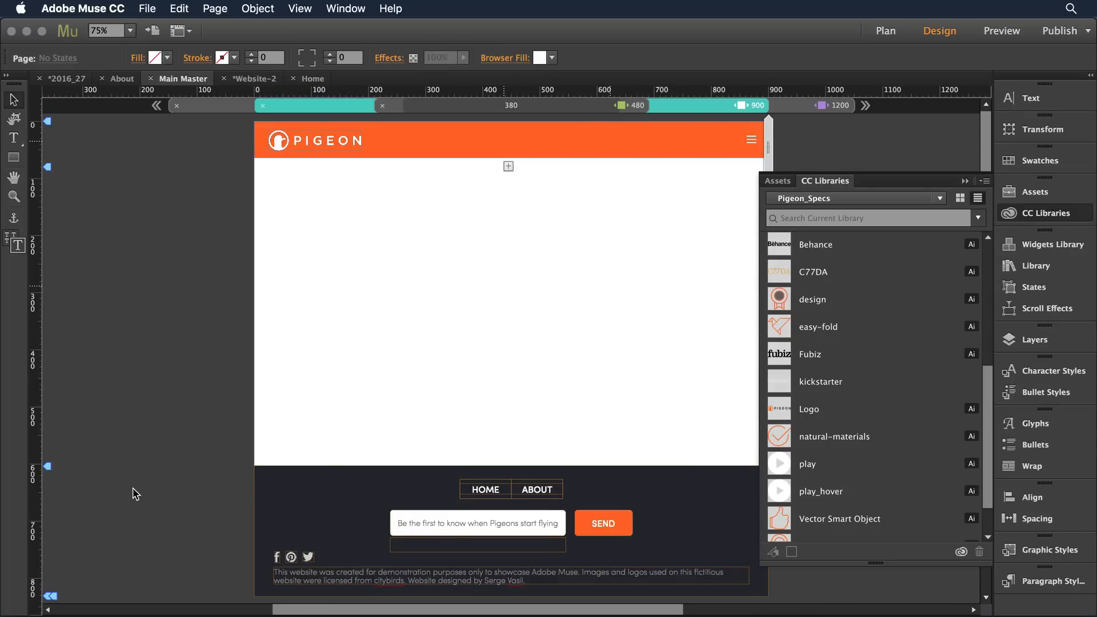
{"action": "left_click", "coordinate": [477, 523]}
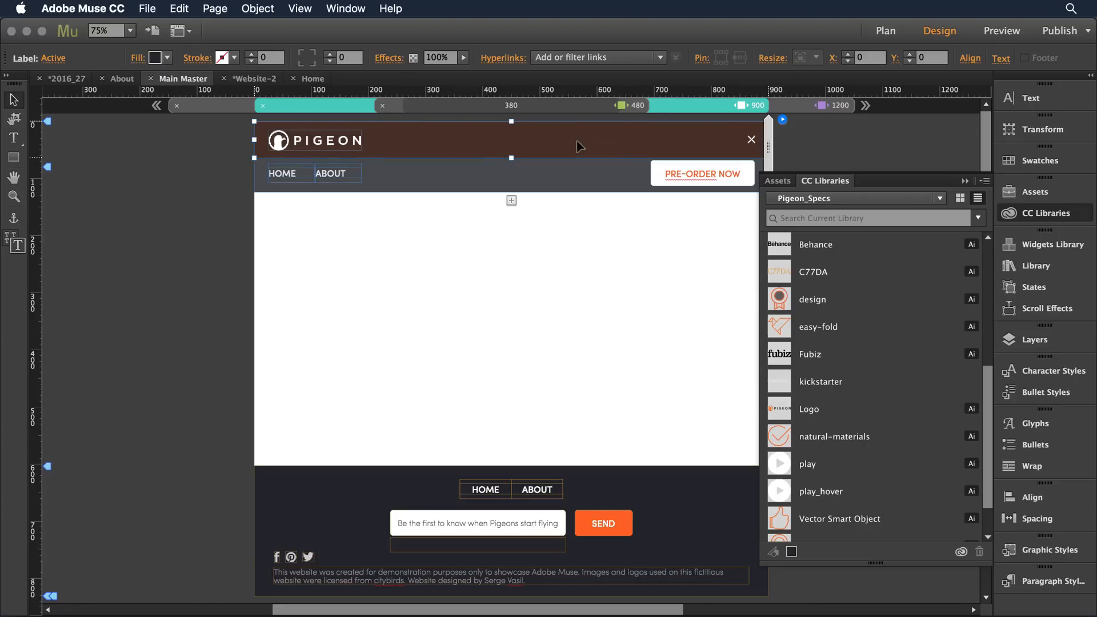
{"action": "mouse_move", "coordinate": [656, 163]}
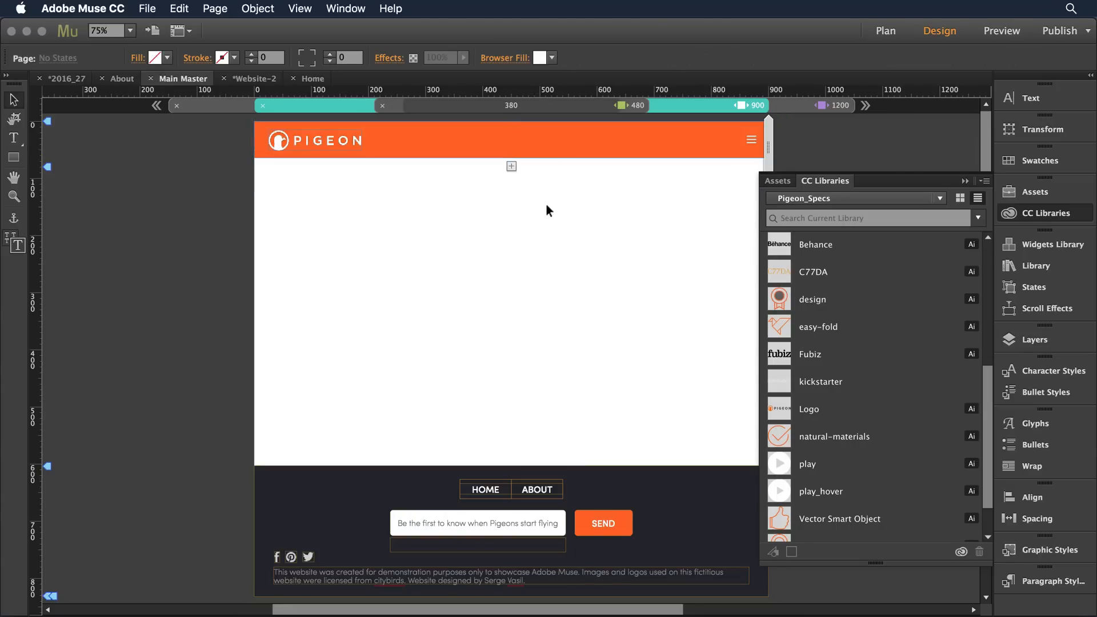
Add the footer signup form to Pigeon_Specs and name it form_footer
{"action": "left_click", "coordinate": [478, 522]}
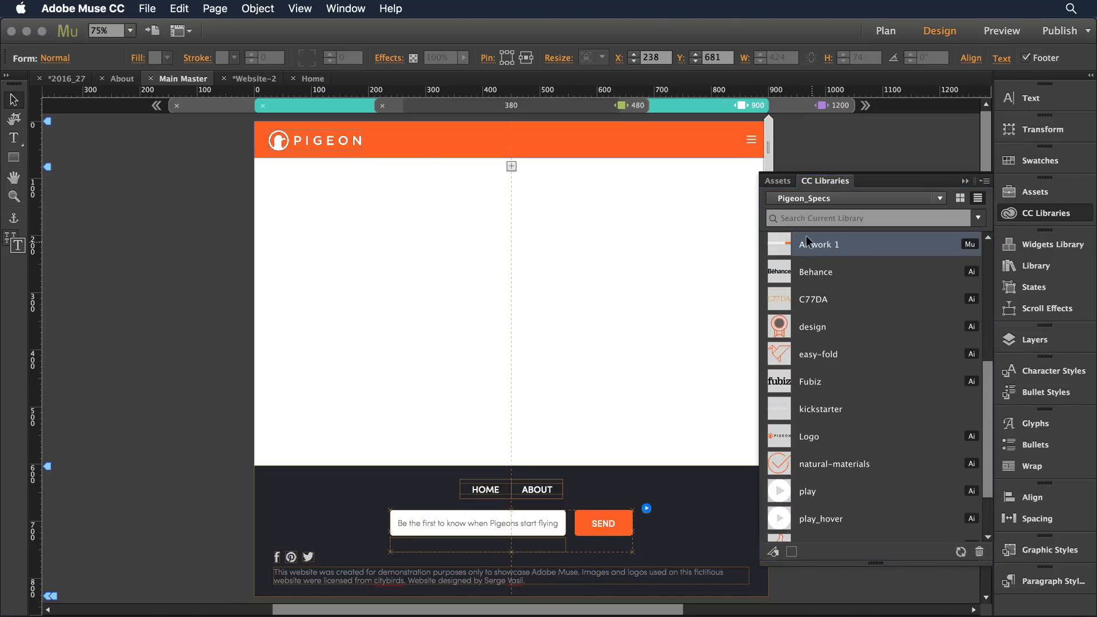
{"action": "mouse_move", "coordinate": [817, 243]}
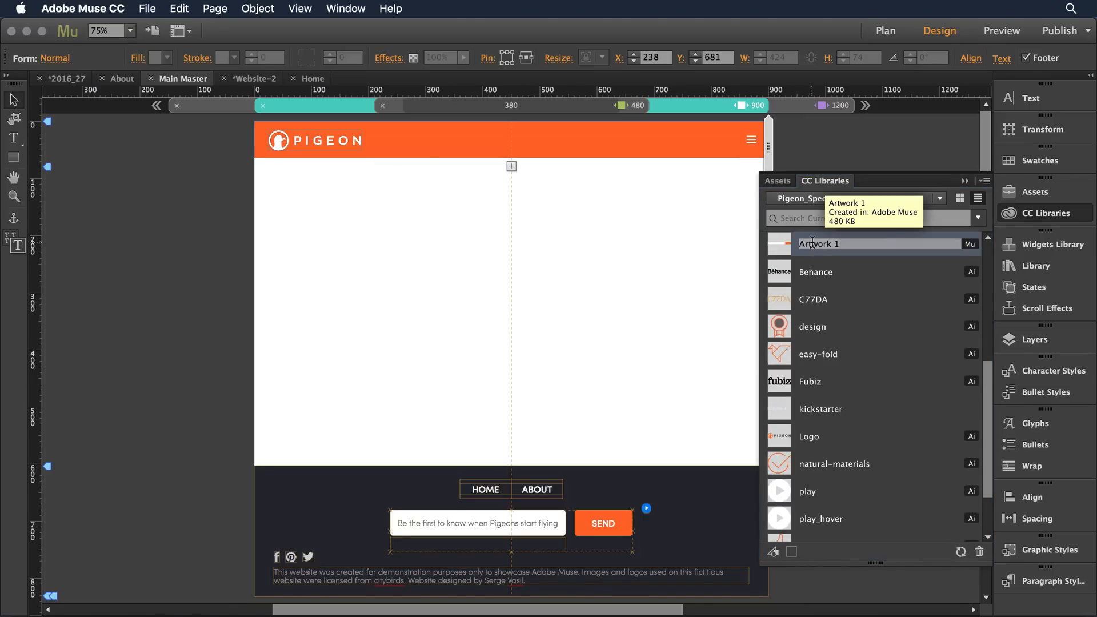
{"action": "type", "text": "form_footer"}
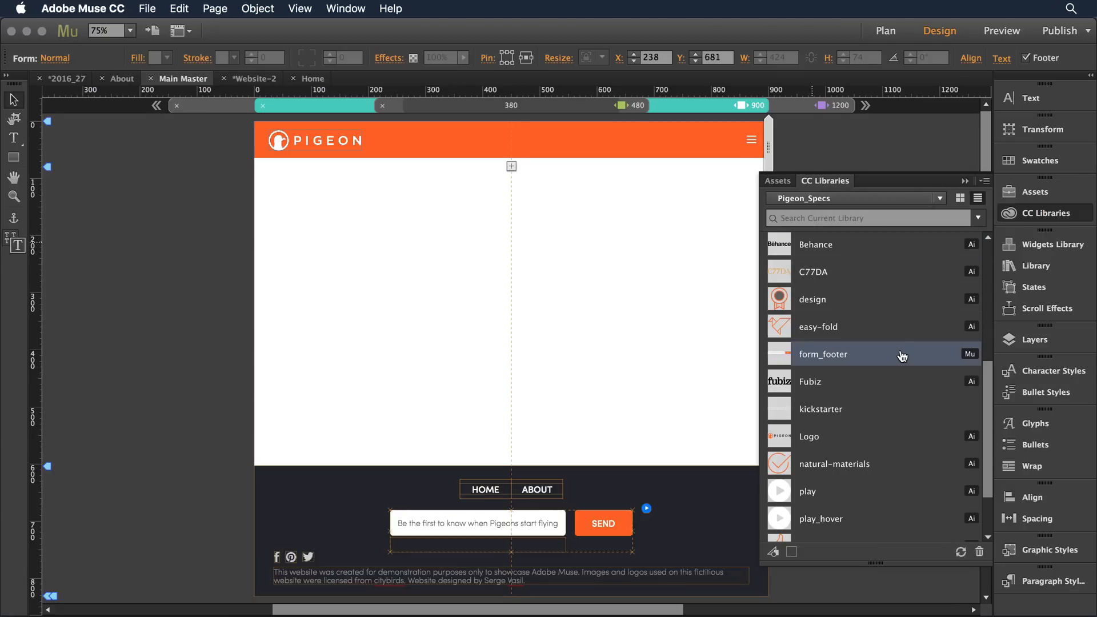
{"action": "mouse_move", "coordinate": [918, 363]}
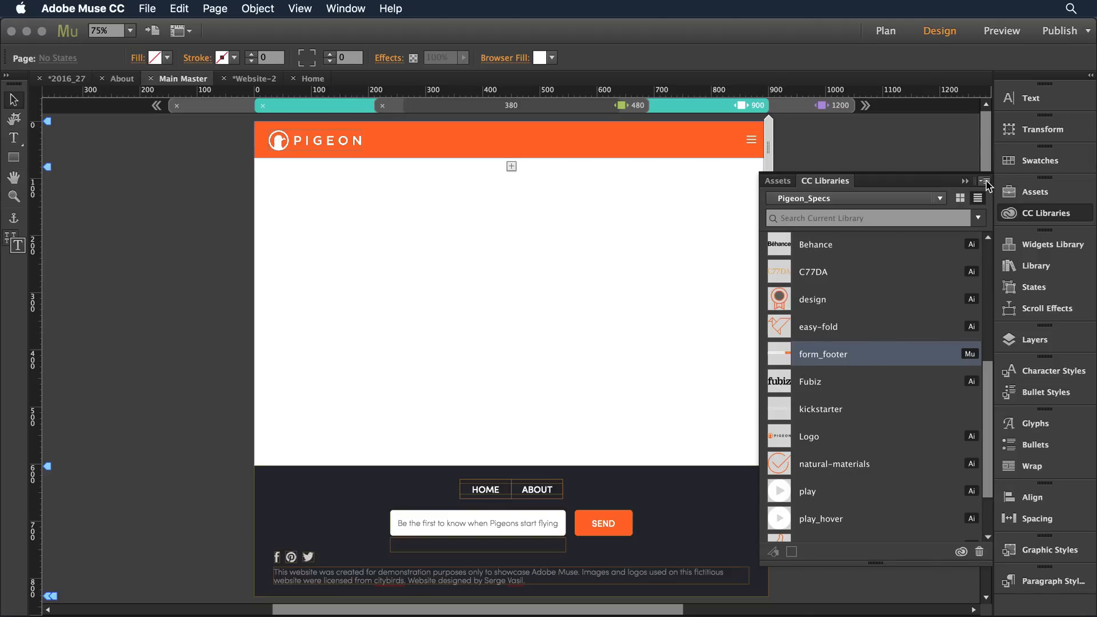
Show the Pigeon_Specs library's Collaborate and Share Link options
{"action": "left_click", "coordinate": [982, 181]}
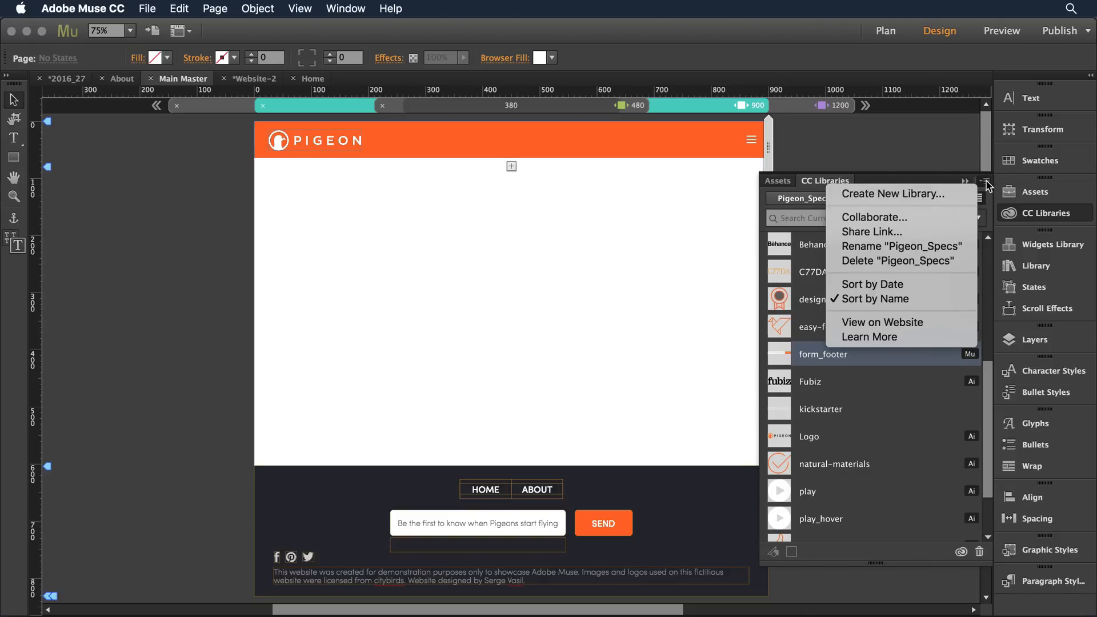
{"action": "mouse_move", "coordinate": [873, 218]}
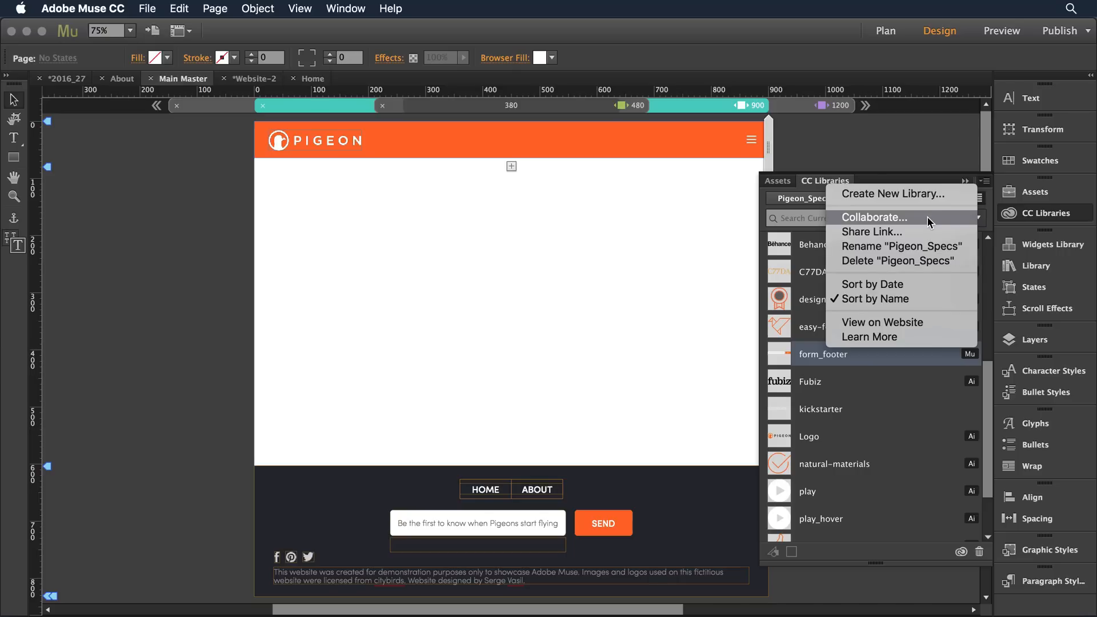
{"action": "mouse_move", "coordinate": [929, 231]}
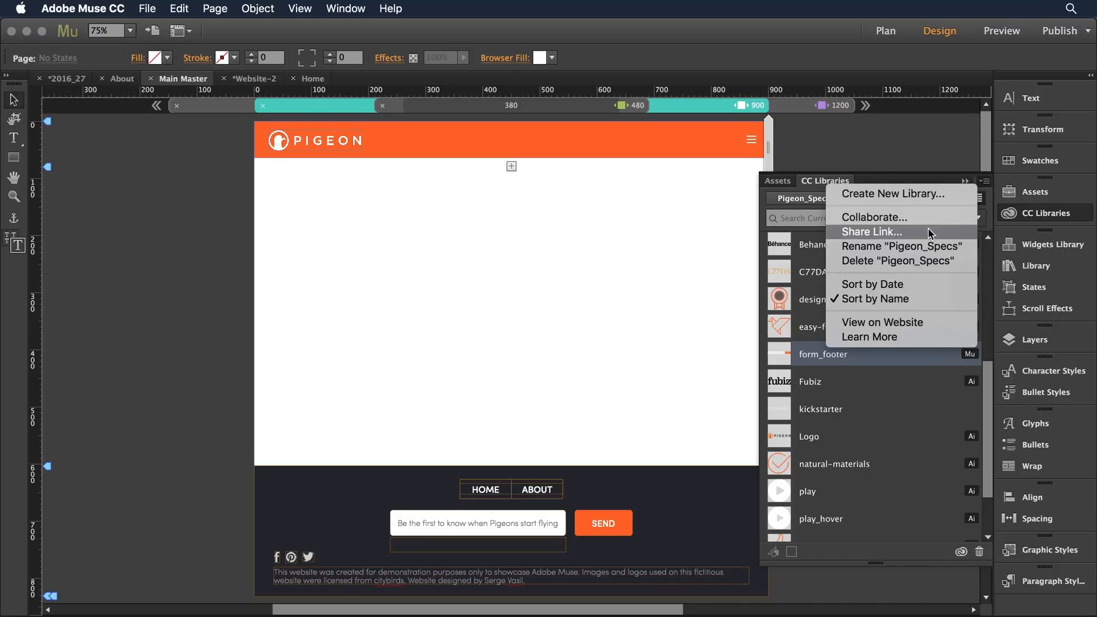